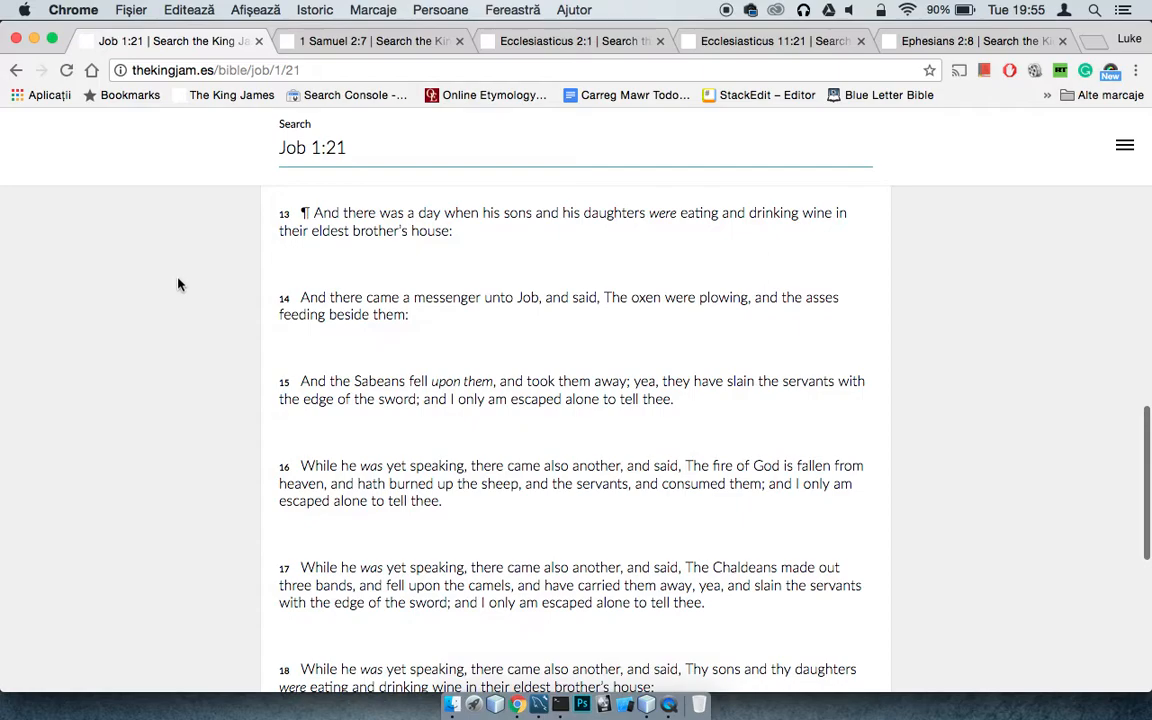
- Scroll down through the Job 1:21 page, then bring the 1 Samuel 2:7 tab forward
scroll("down", 3)
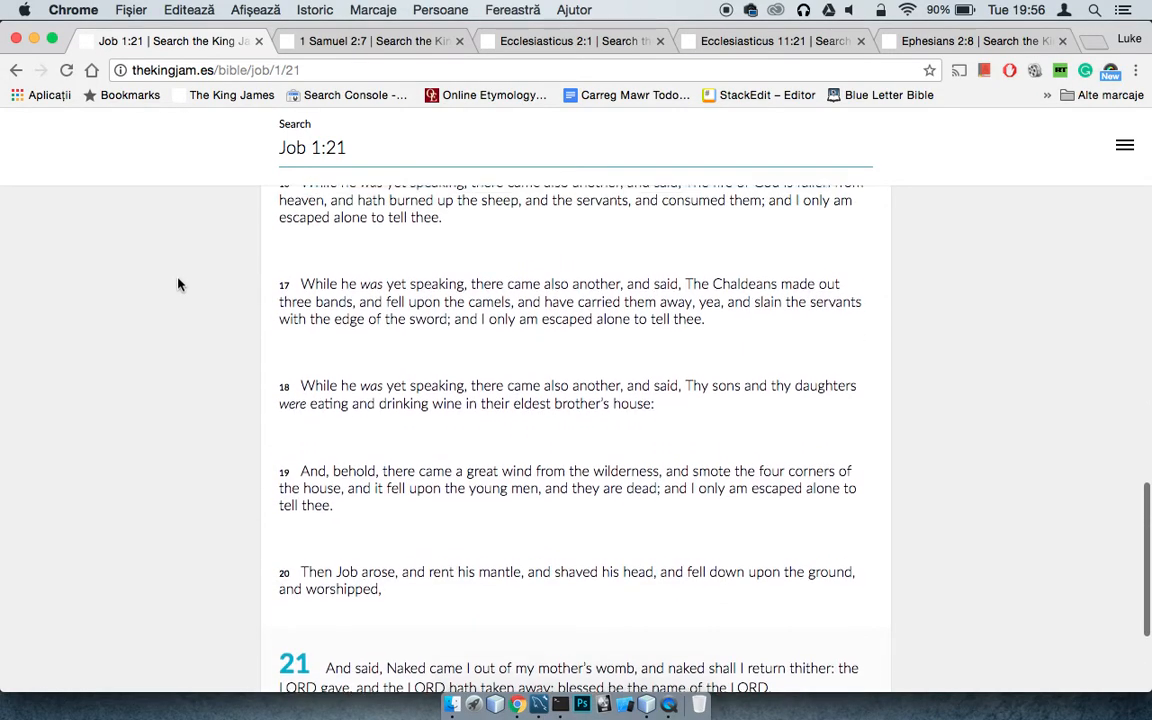
scroll("down", 3)
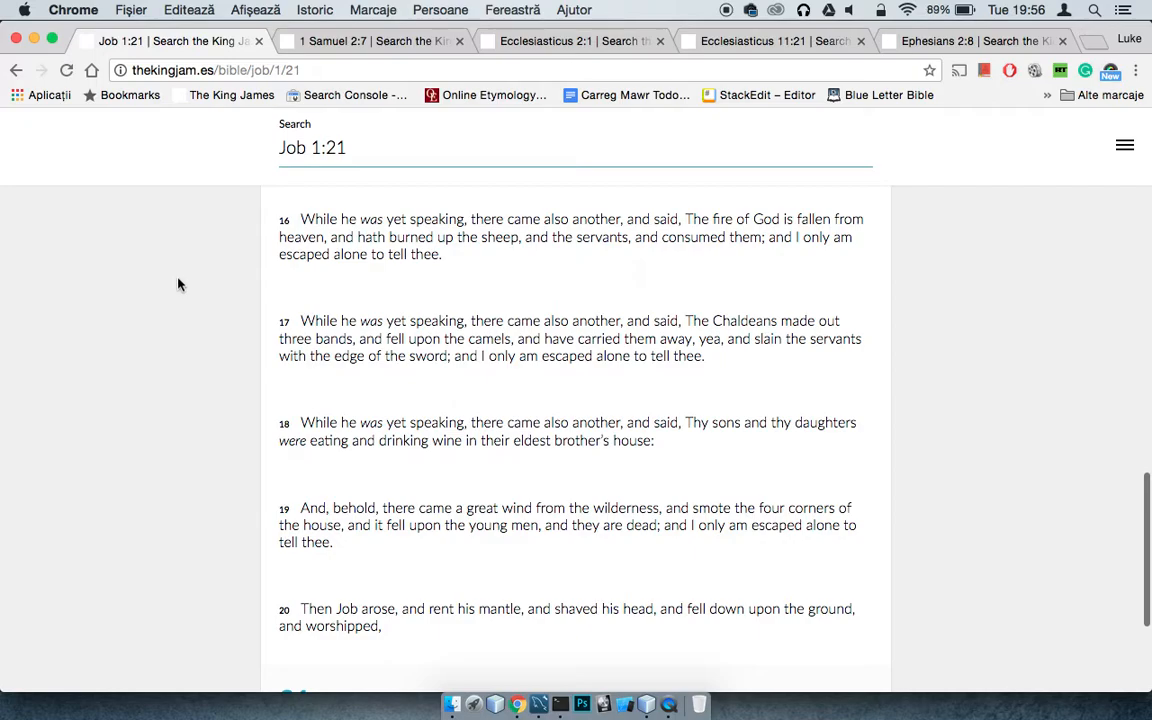
scroll("down", 3)
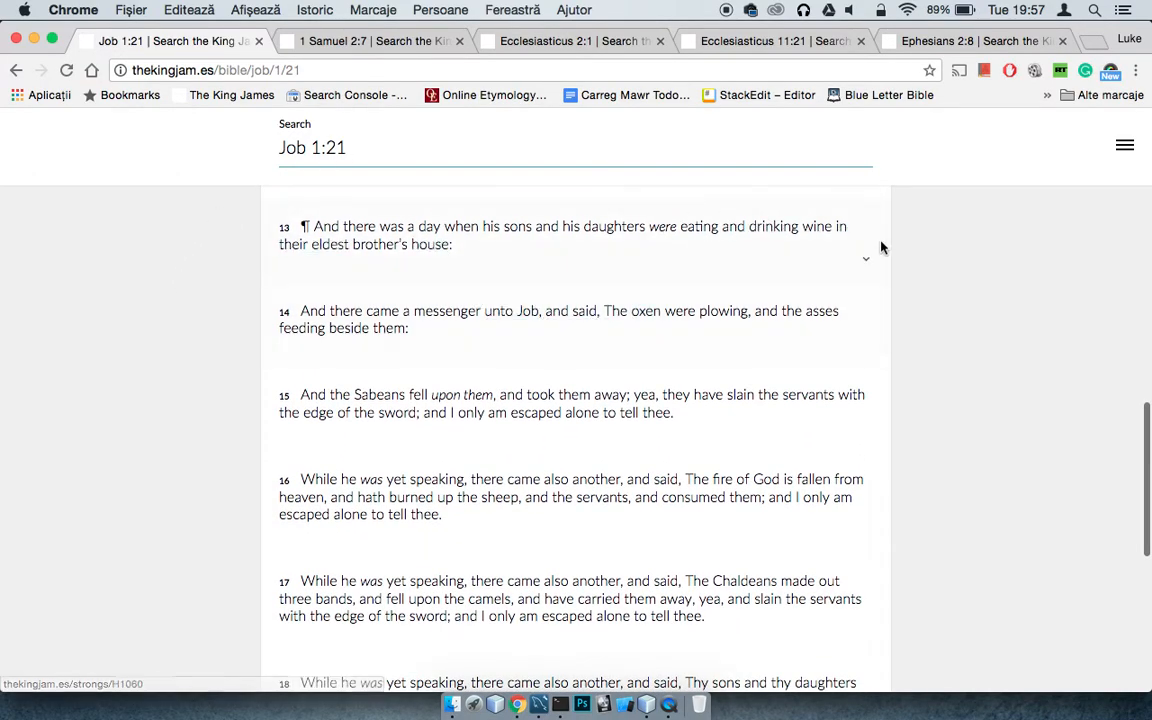
mouse_move(635, 265)
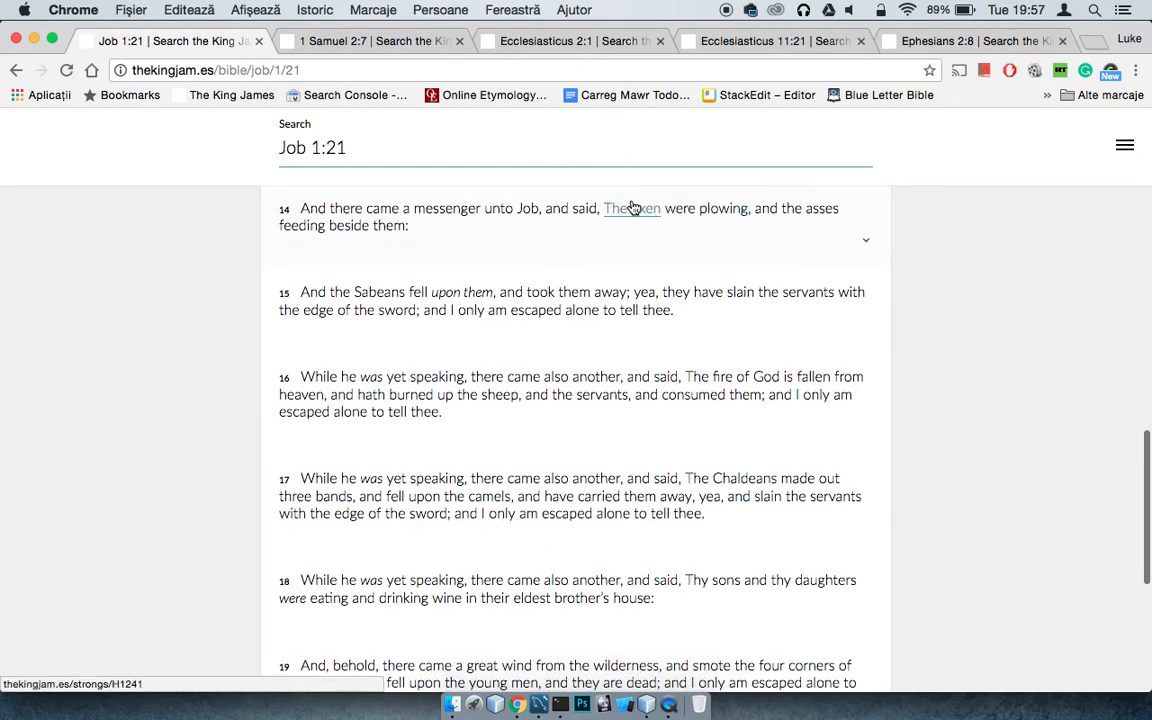
mouse_move(857, 257)
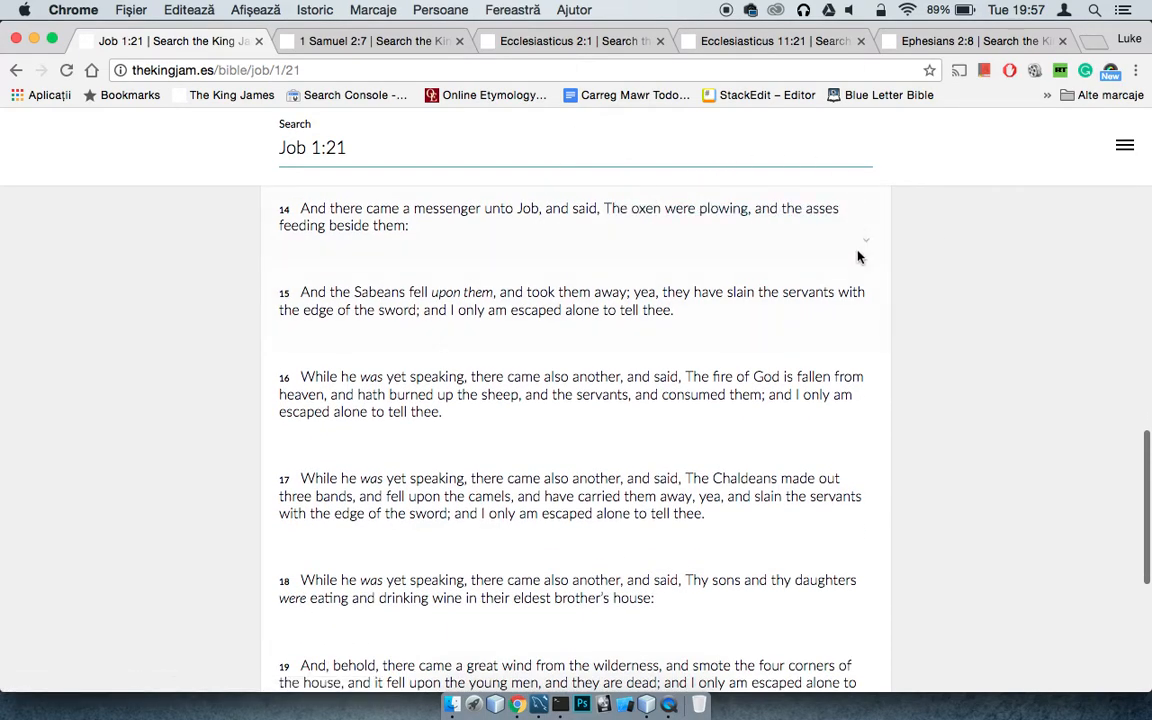
mouse_move(943, 253)
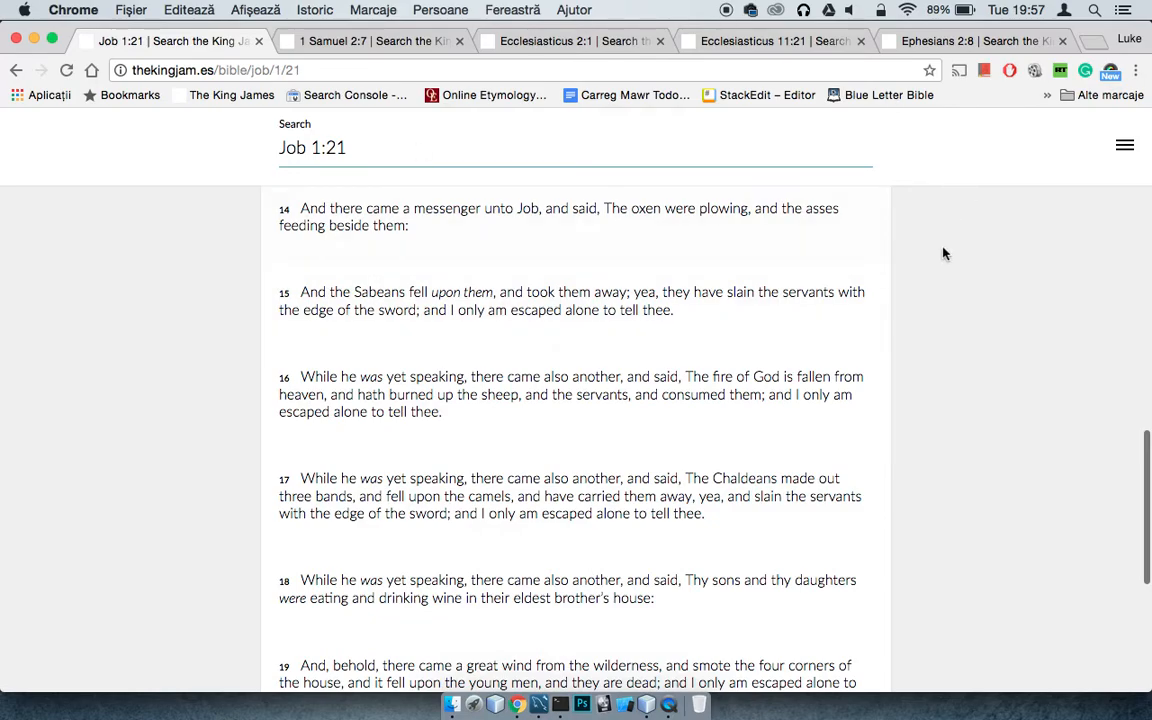
mouse_move(938, 253)
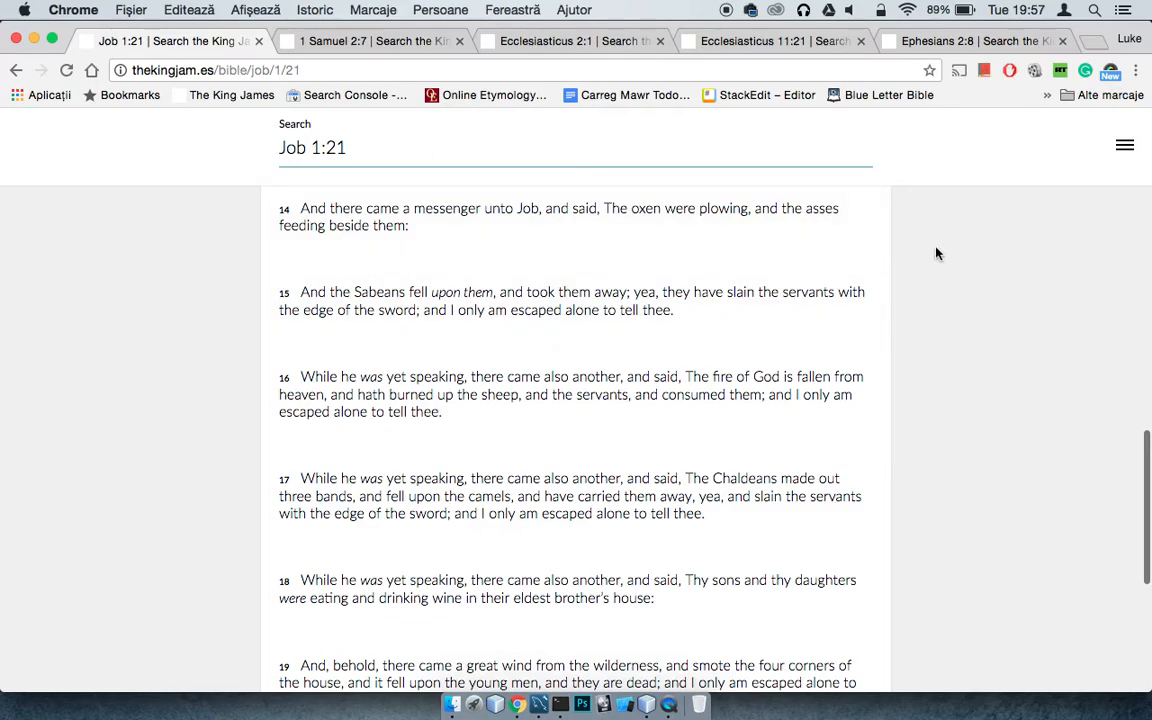
scroll("down", 3)
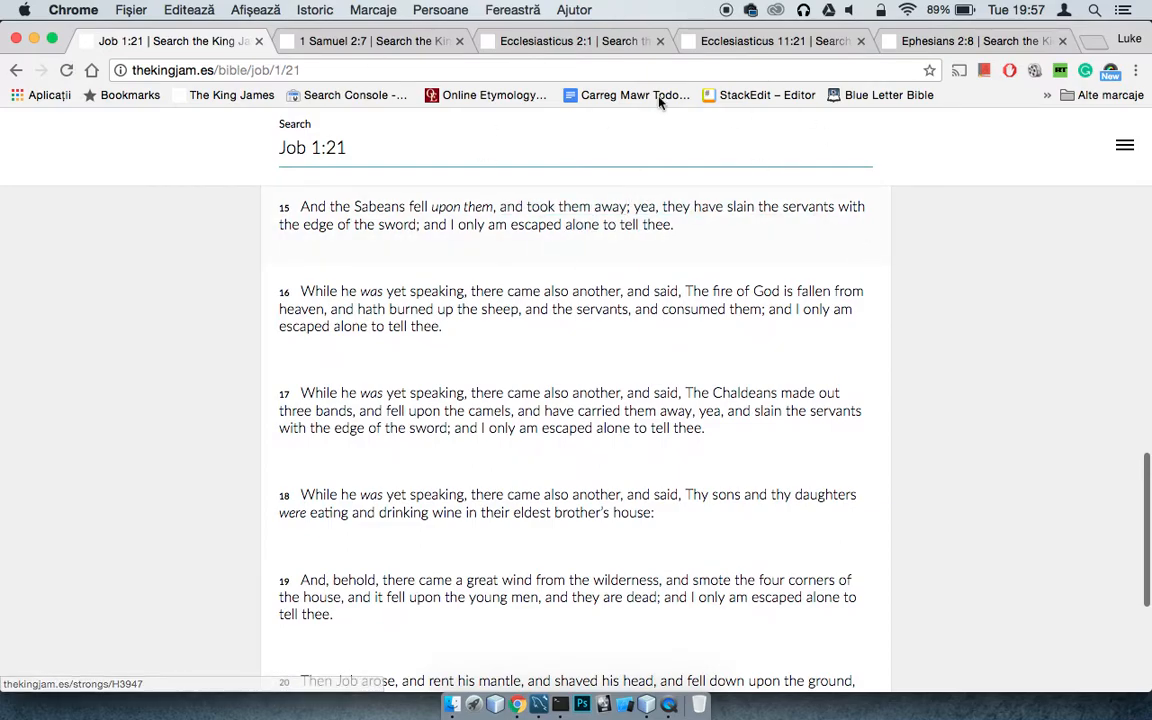
scroll("down", 3)
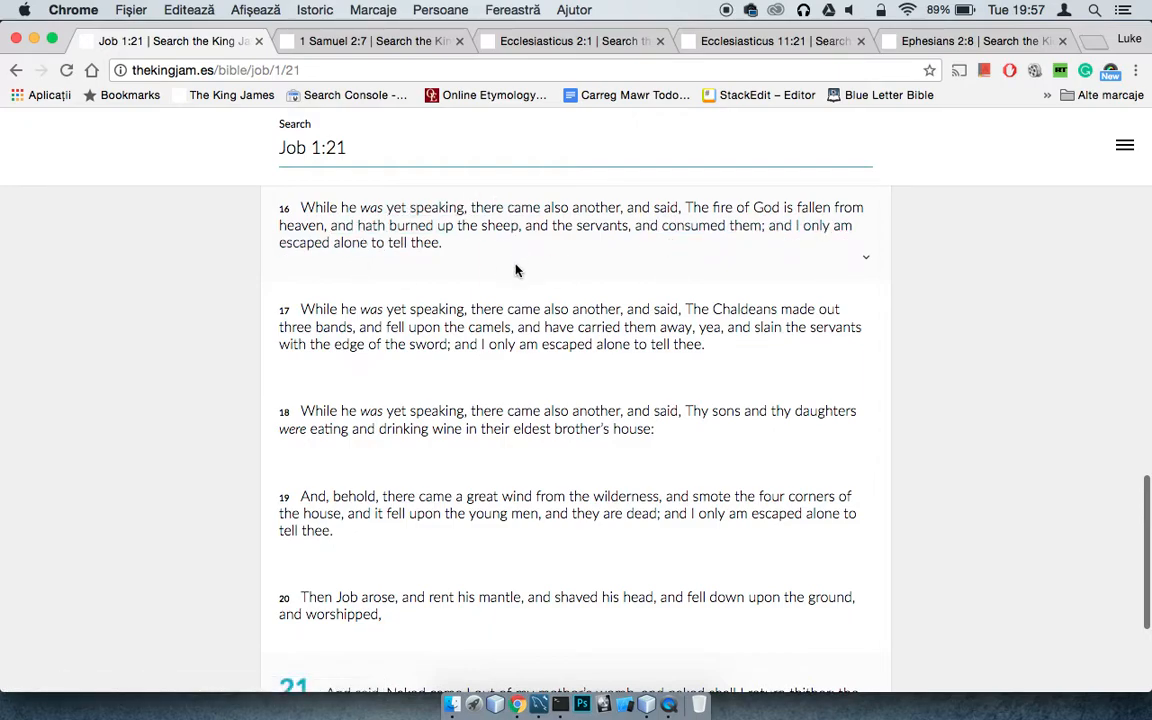
mouse_move(471, 268)
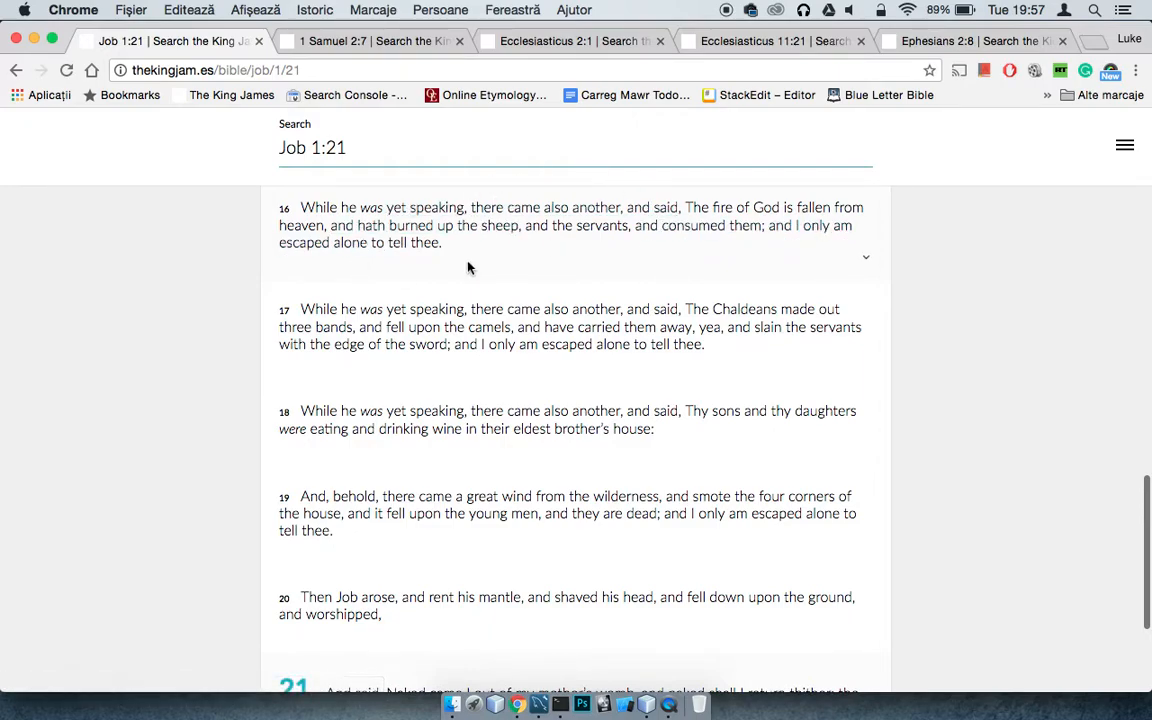
mouse_move(622, 269)
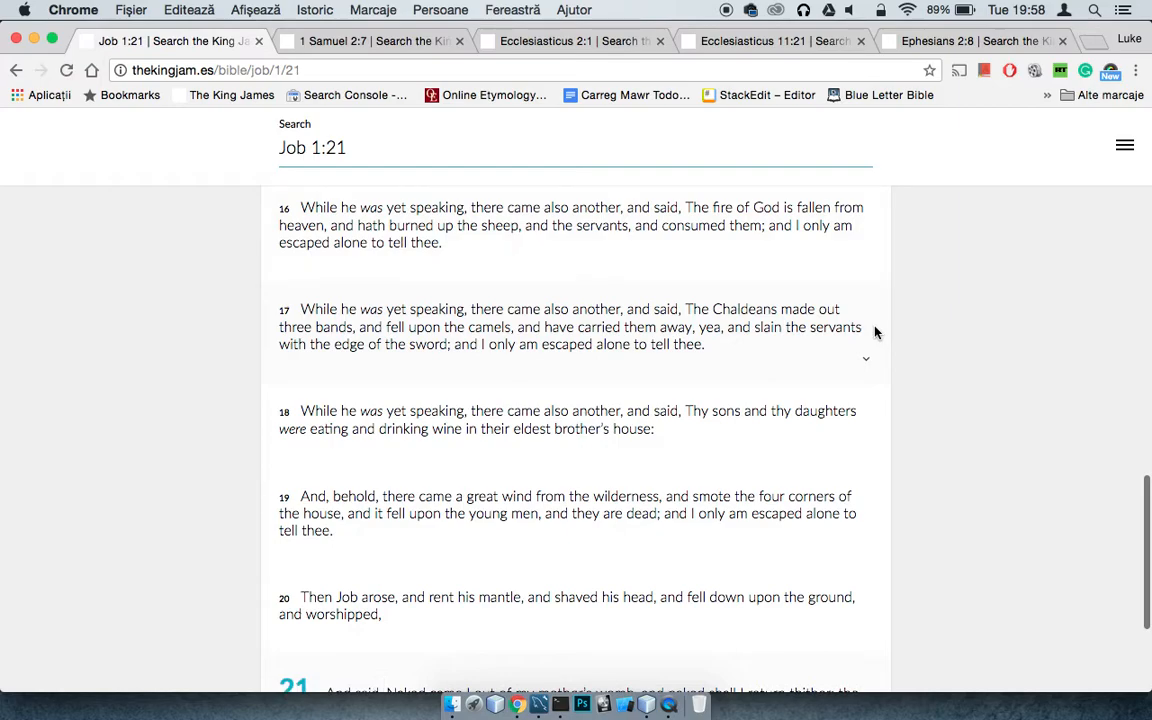
scroll("down", 3)
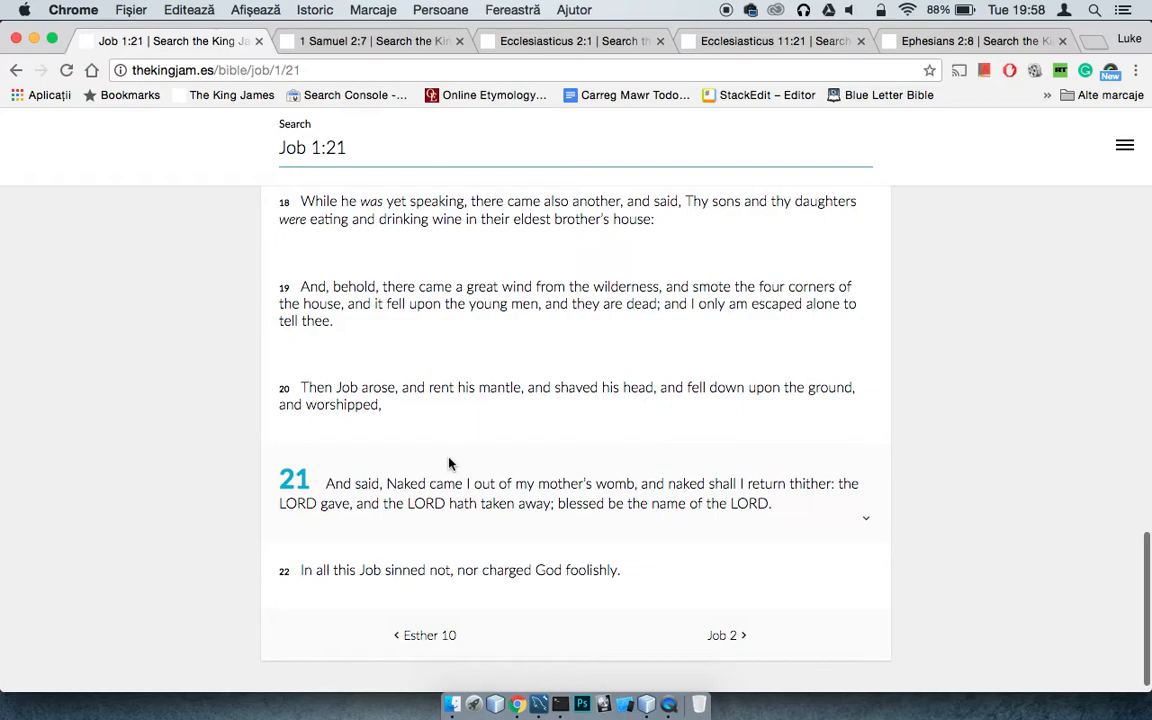
mouse_move(416, 7)
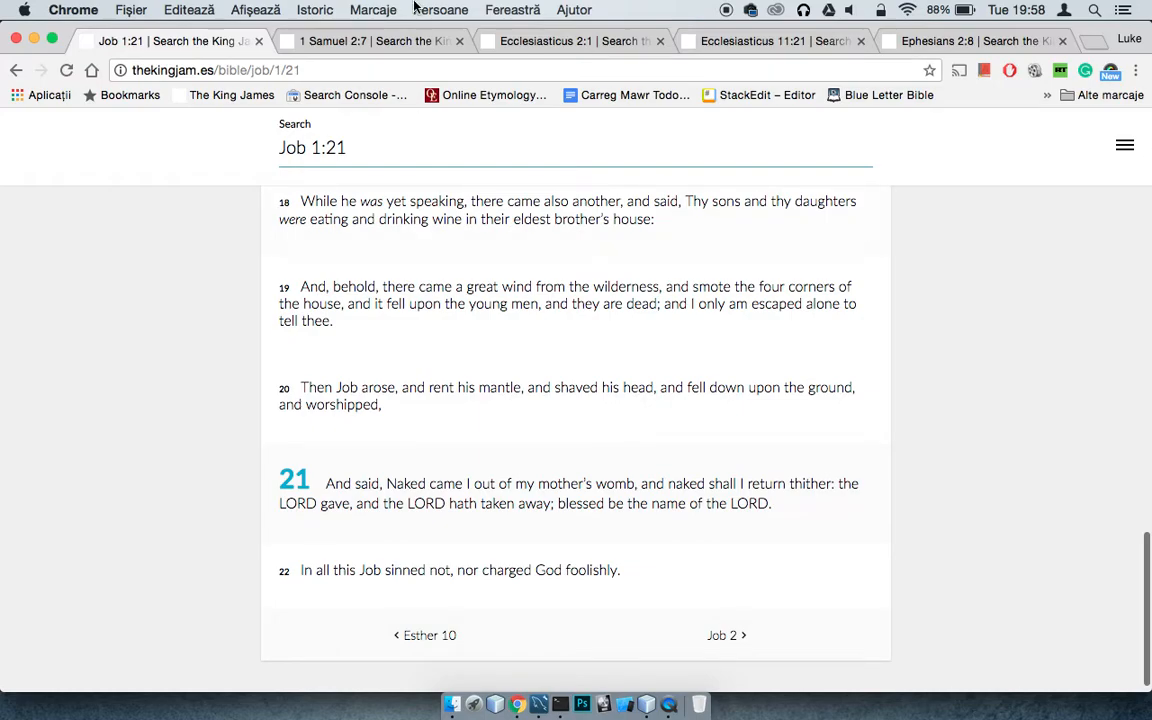
left_click(370, 41)
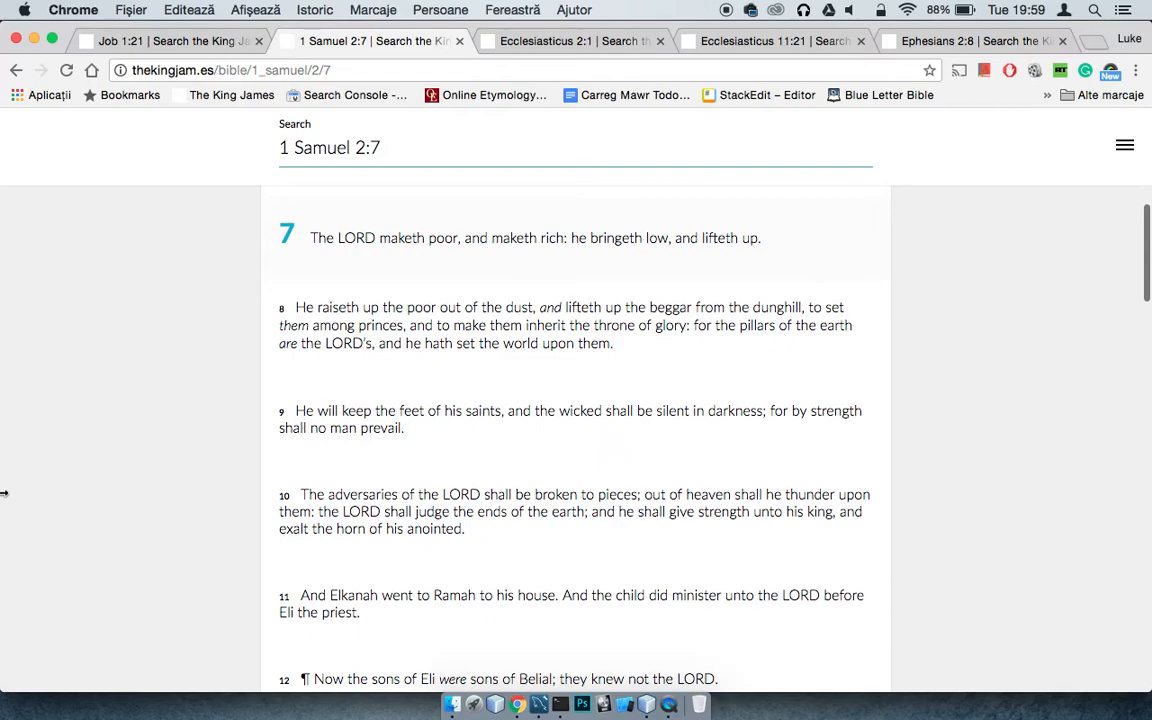
mouse_move(176, 108)
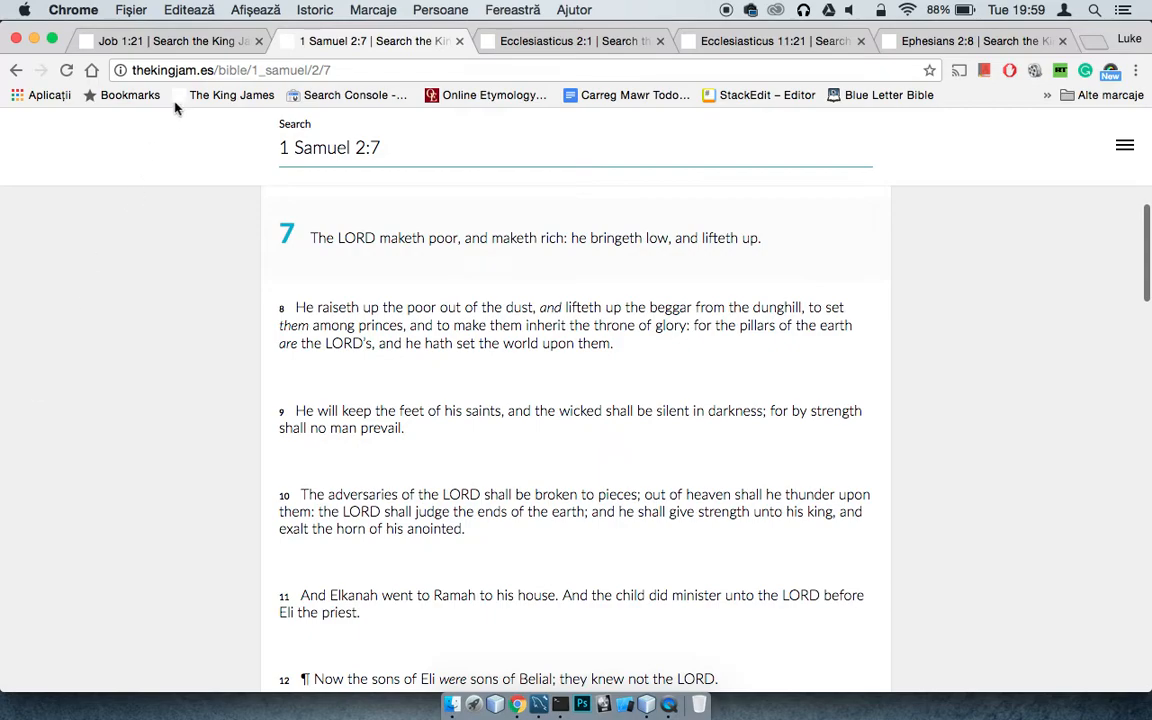
mouse_move(231, 95)
type("r")
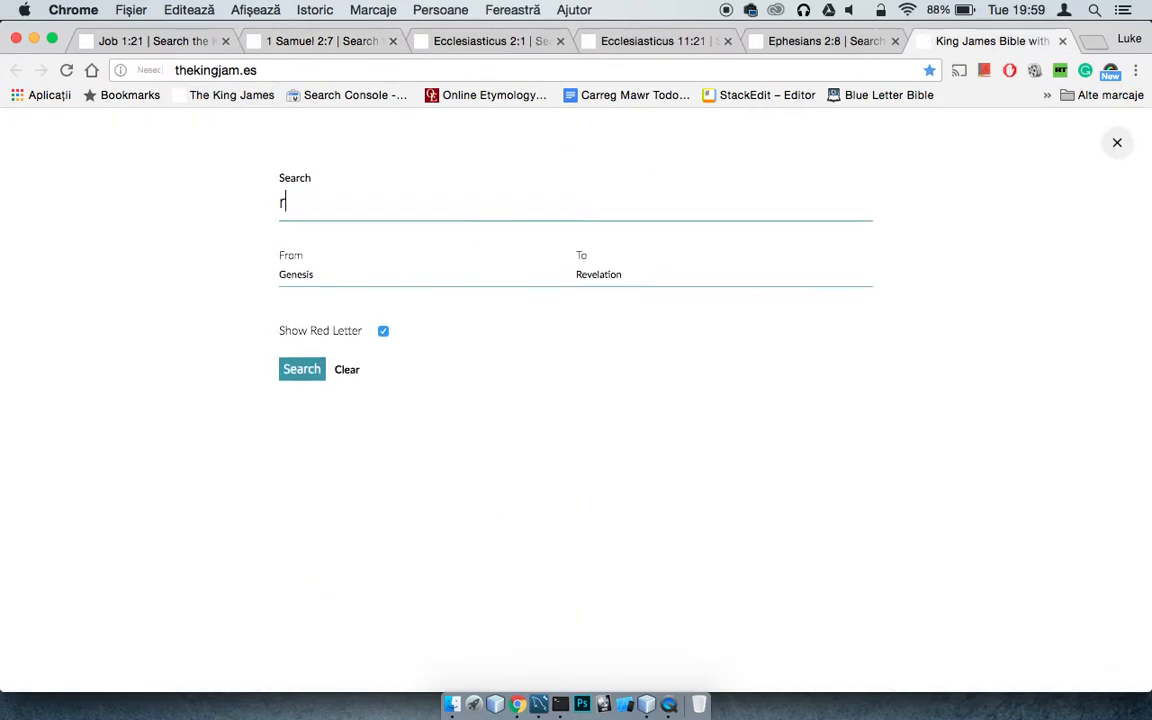
- Search 'om 8 16' to load Romans 8:16 and scroll down to verse 16
type("om 8 16")
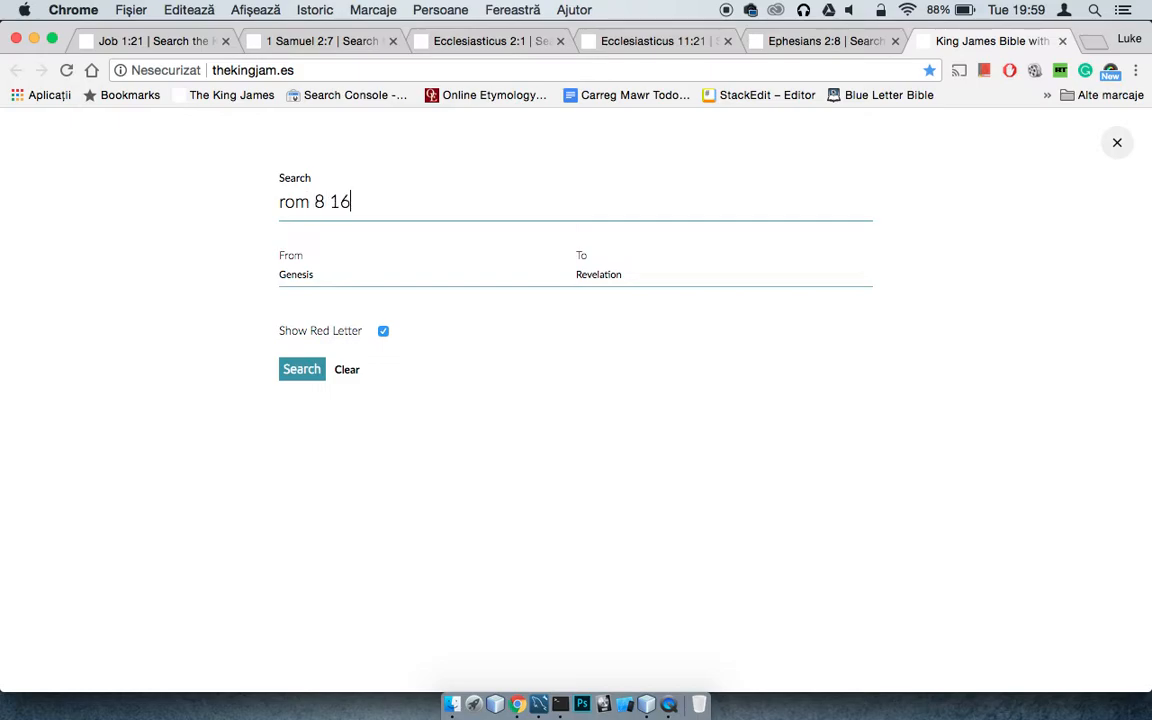
left_click(302, 369)
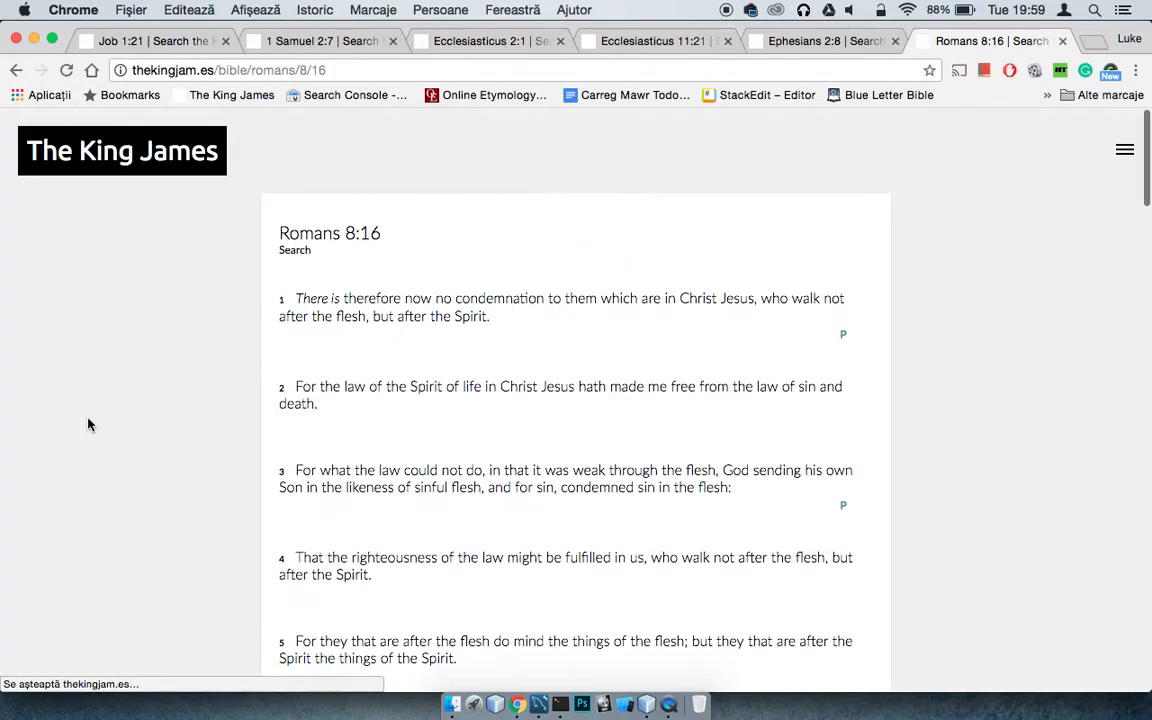
scroll("down", 3)
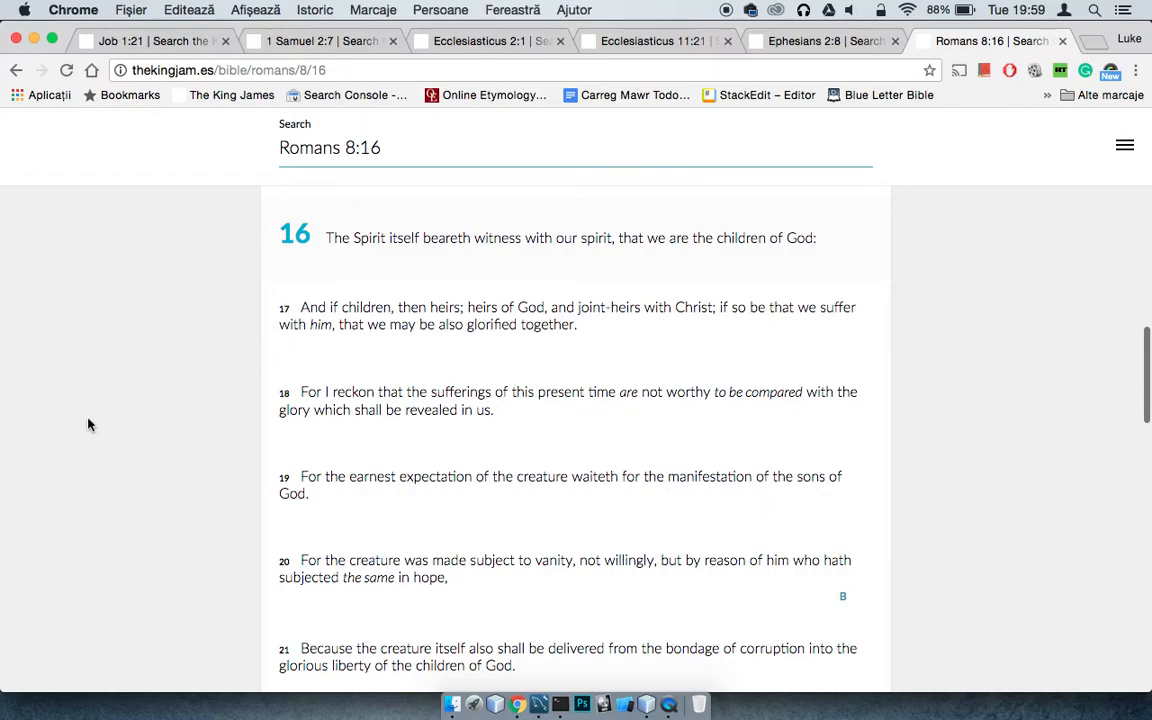
scroll("down", 3)
type("2es 2 46\\")
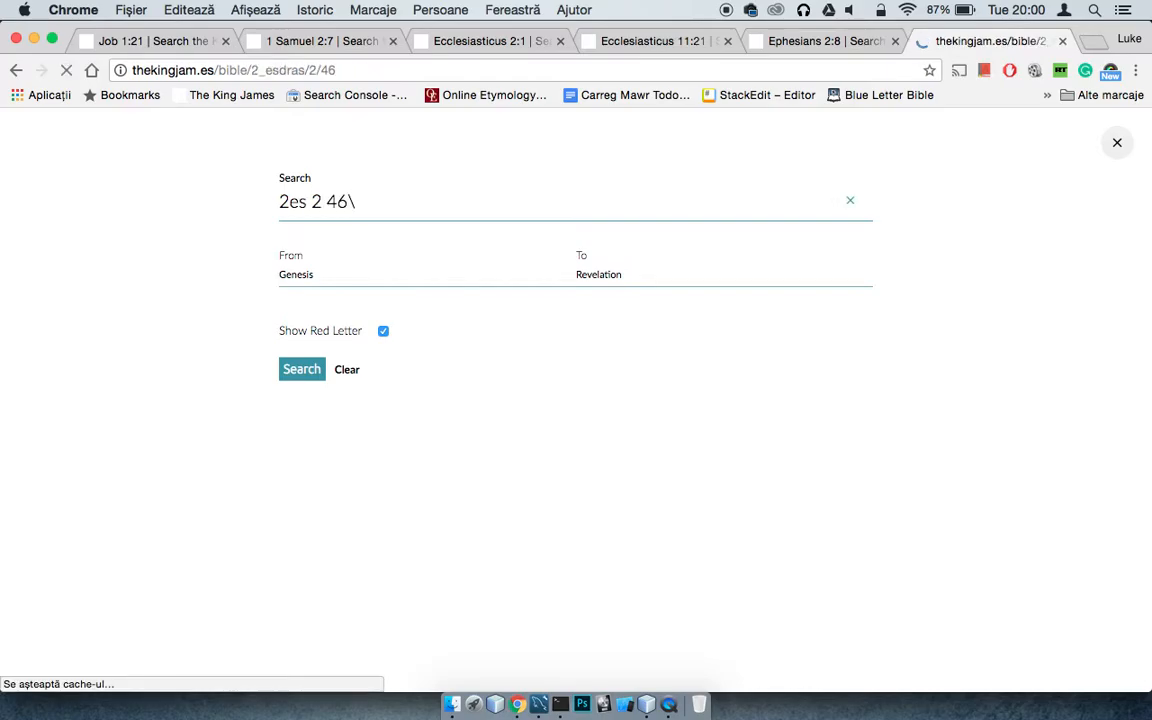
- Run the 2 Esdras 2:46 search and scroll down to verse 46
left_click(301, 369)
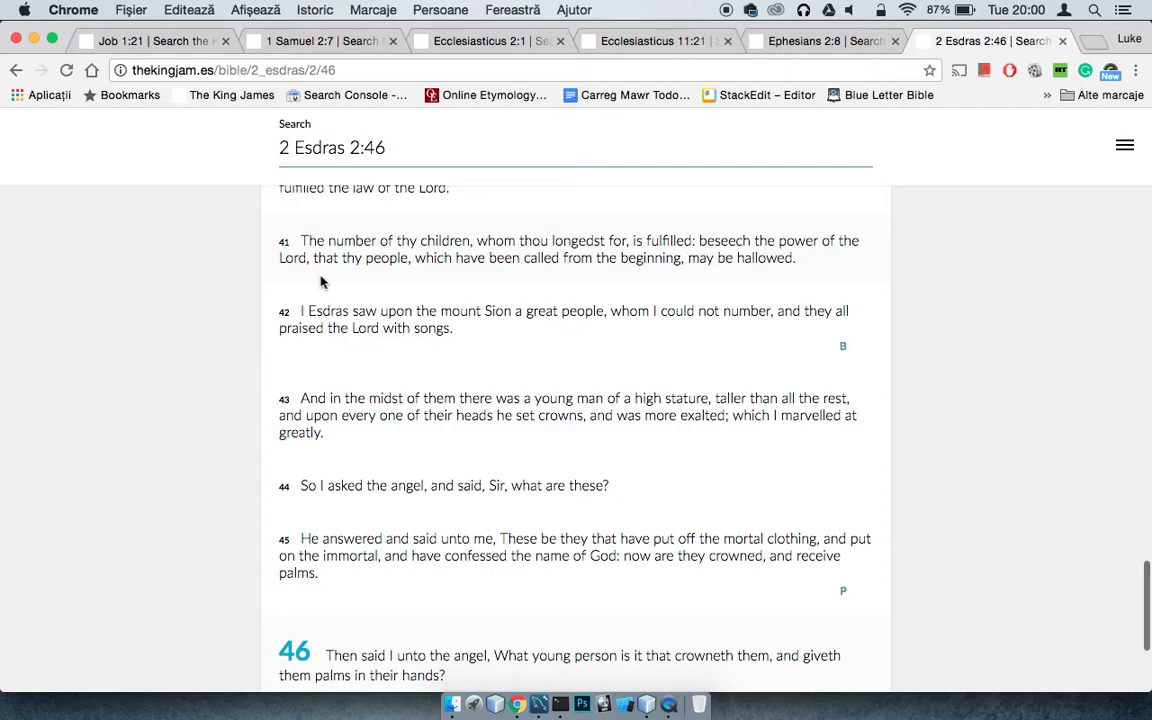
scroll("down", 3)
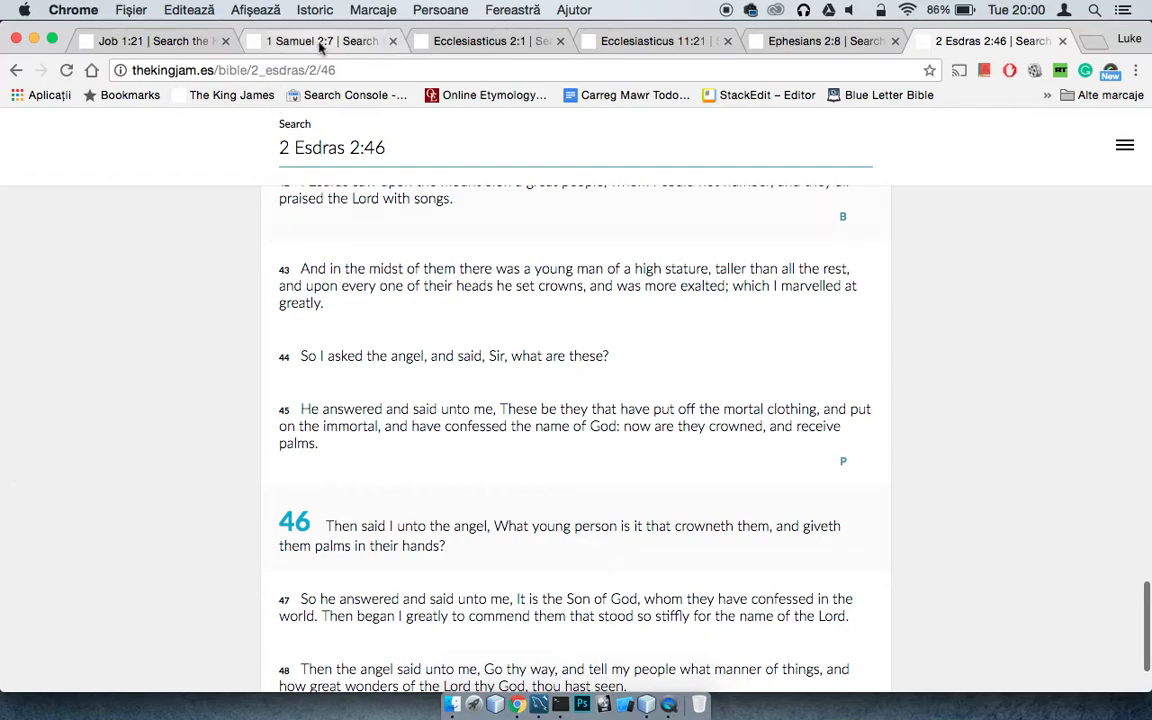
- Bring the 1 Samuel 2:7 tab to the front, showing highlighted verse 7
left_click(290, 41)
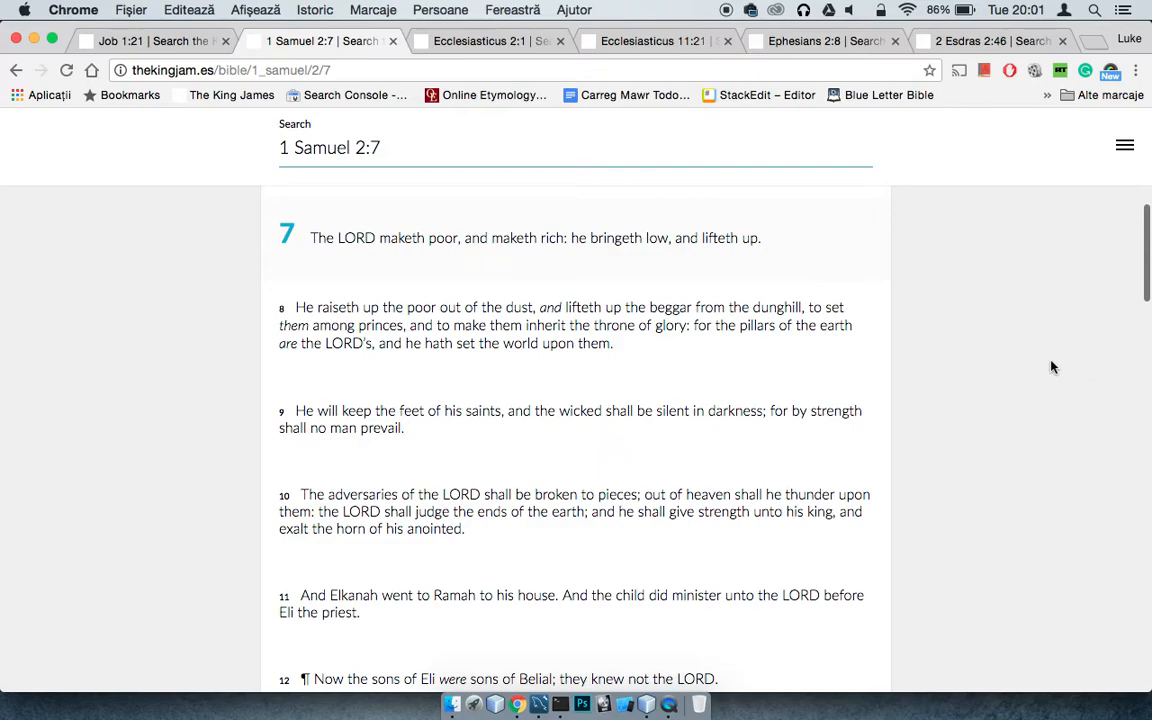
- View and scroll Ecclesiasticus 2:1, then return to the 2 Esdras 2:46 tab
left_click(485, 41)
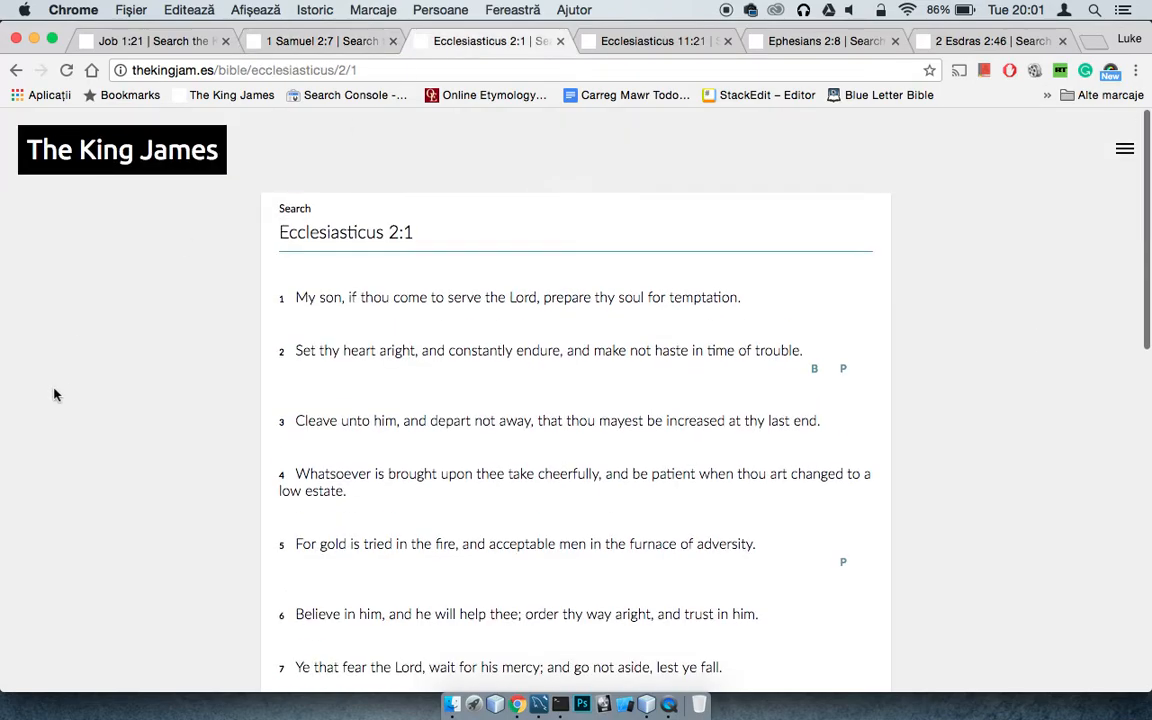
scroll("down", 3)
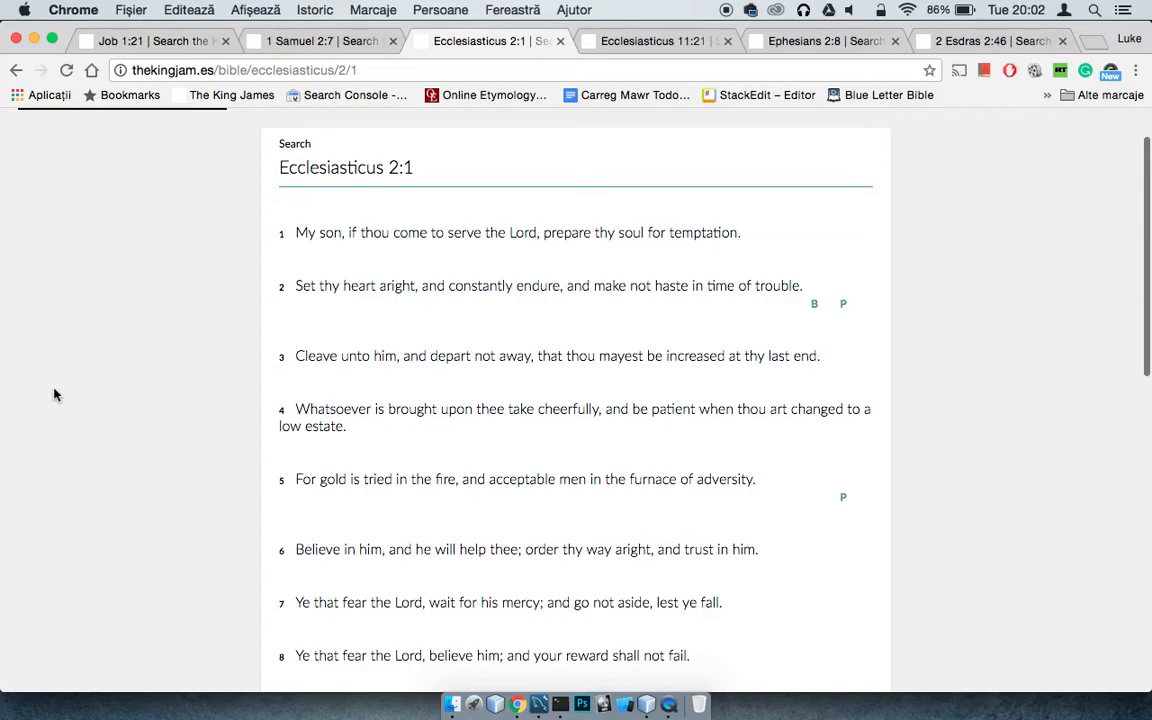
left_click(150, 41)
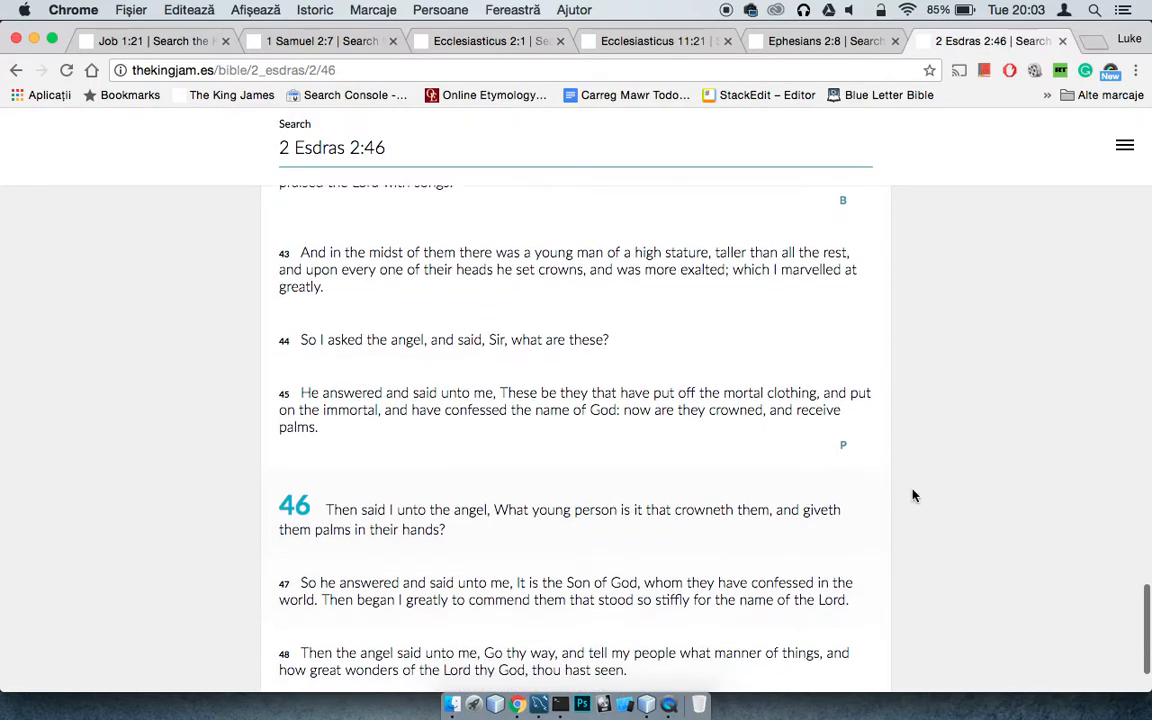
scroll("down", 3)
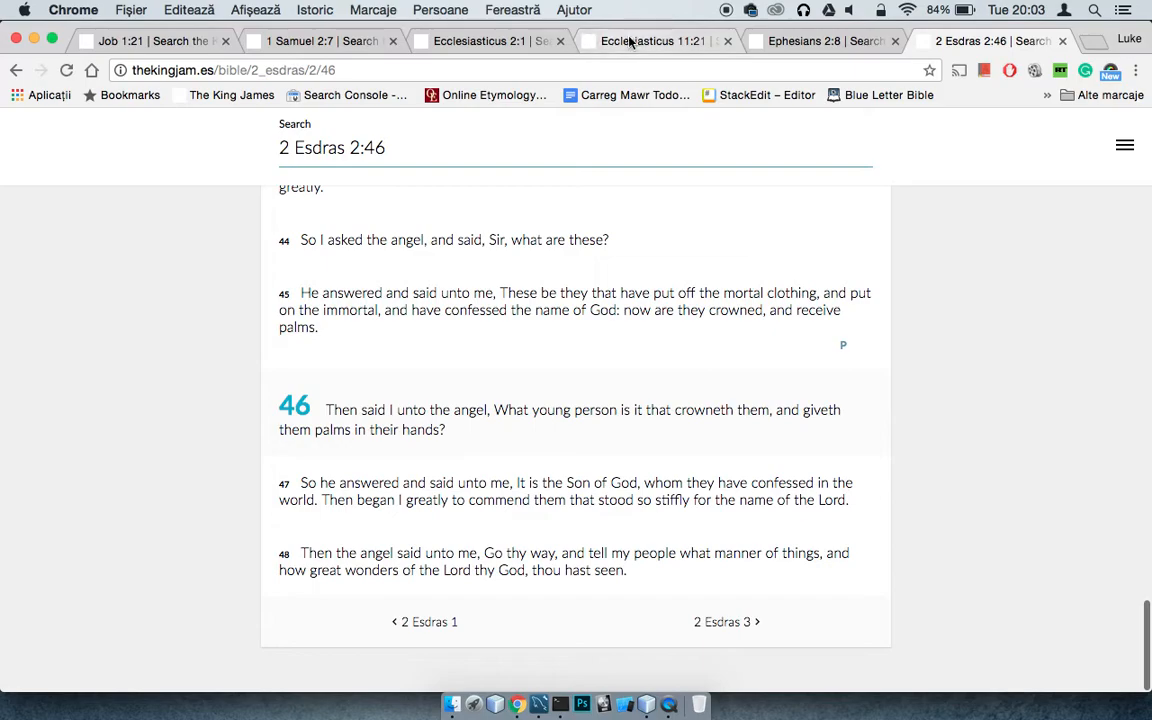
- Switch to an Ecclesiasticus tab, then to the Ecclesiasticus 11:21 tab
left_click(651, 41)
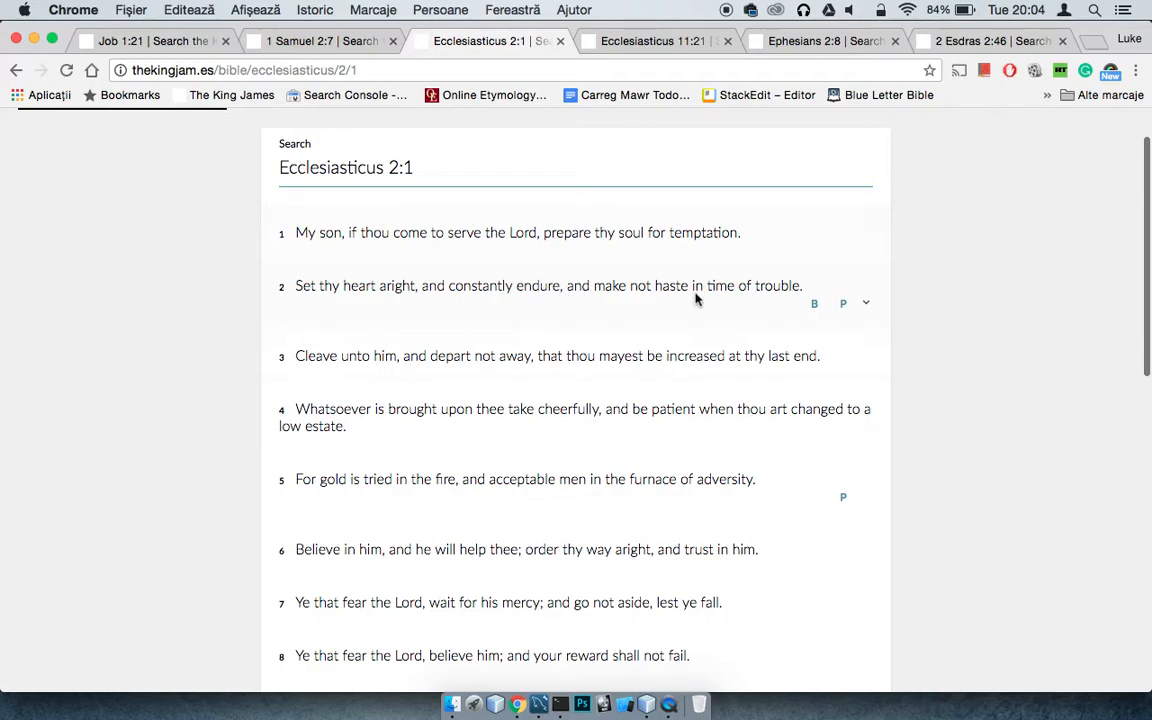
mouse_move(595, 356)
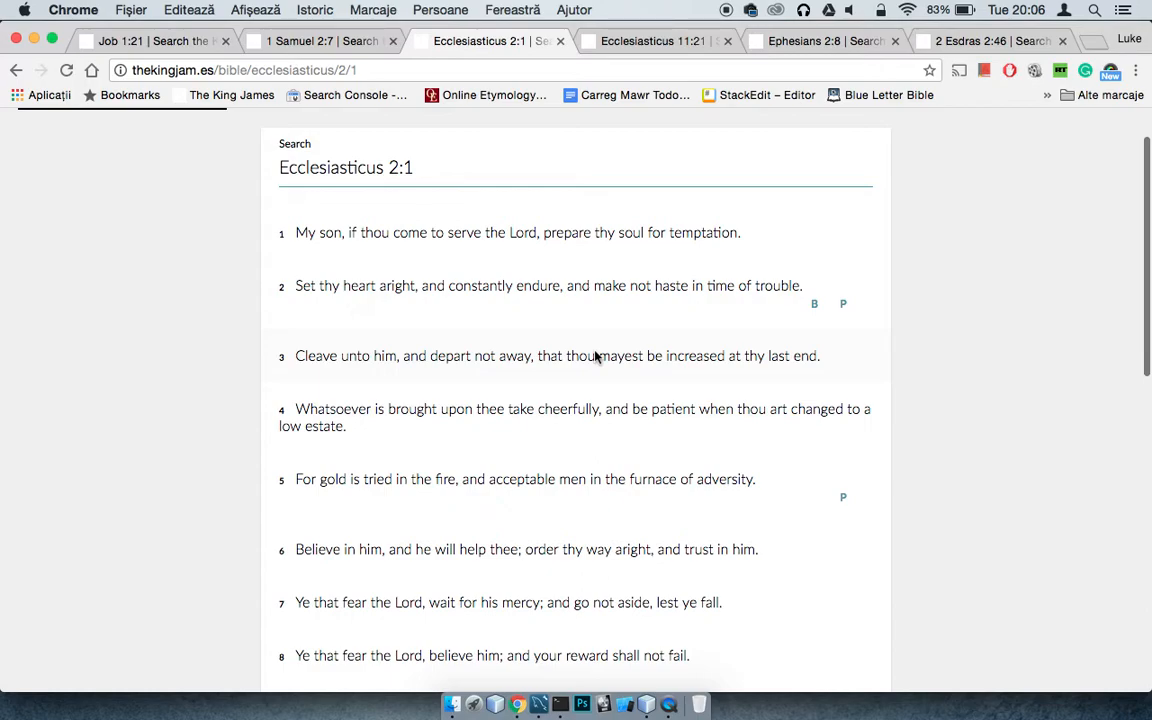
mouse_move(641, 28)
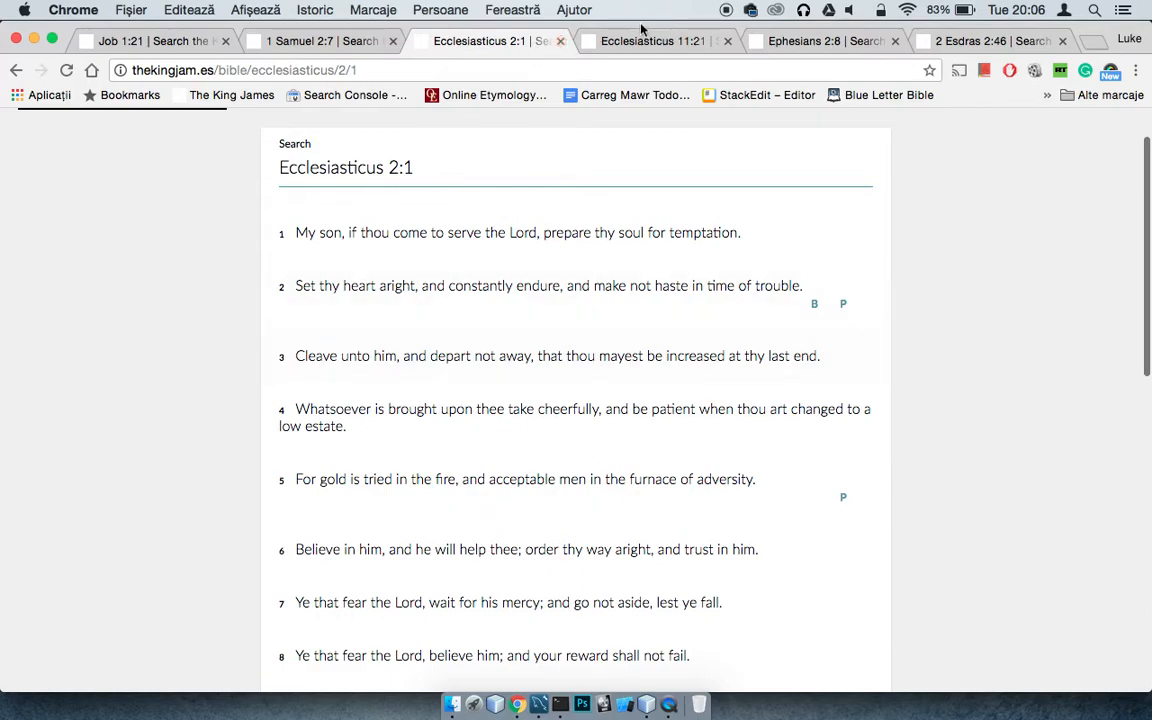
left_click(650, 41)
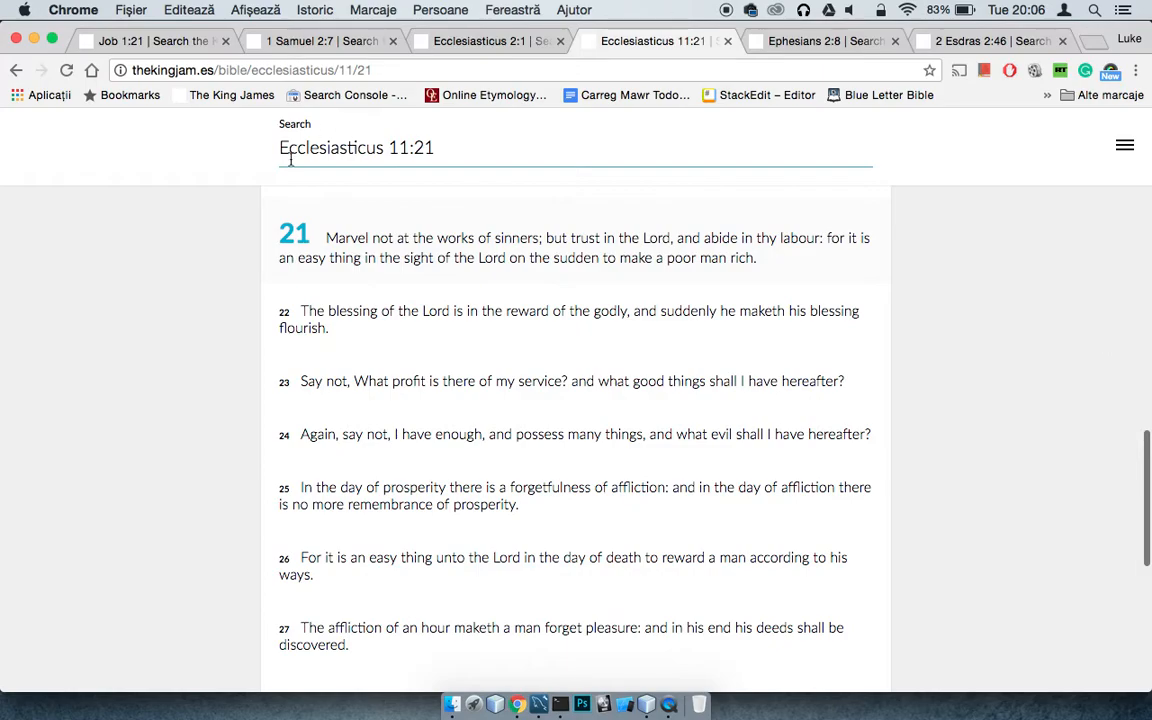
mouse_move(931, 307)
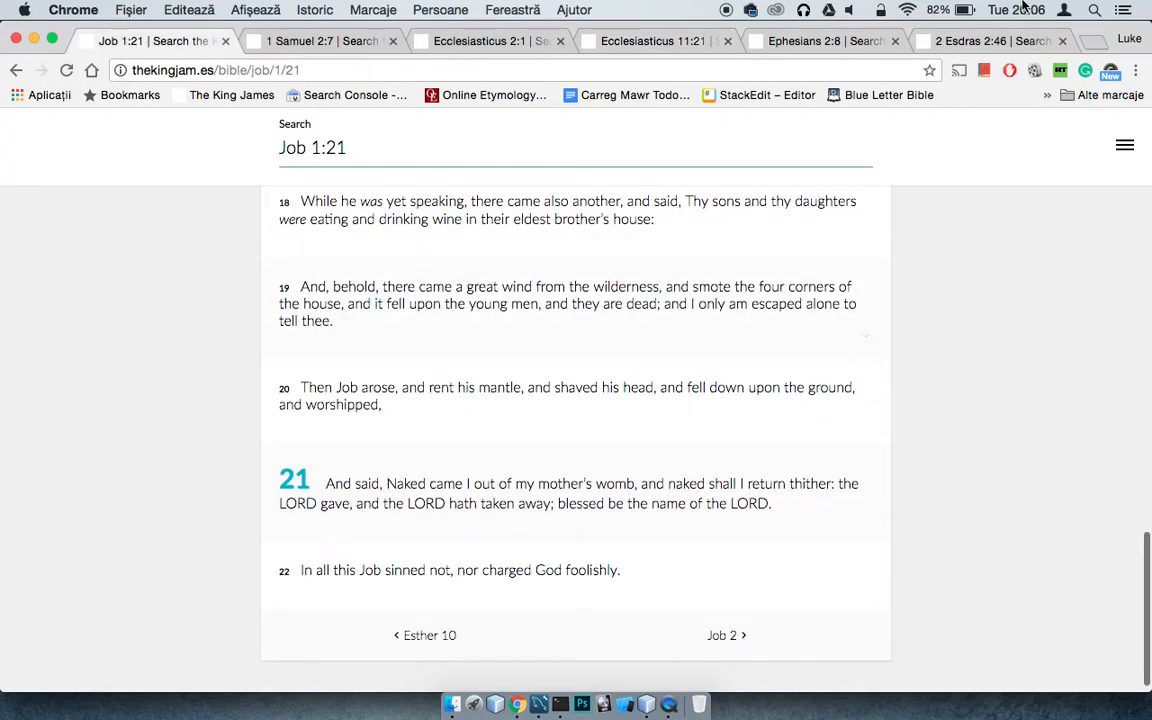
- Bring the 2 Esdras 2:46 tab, with its search form open, to the front
left_click(990, 41)
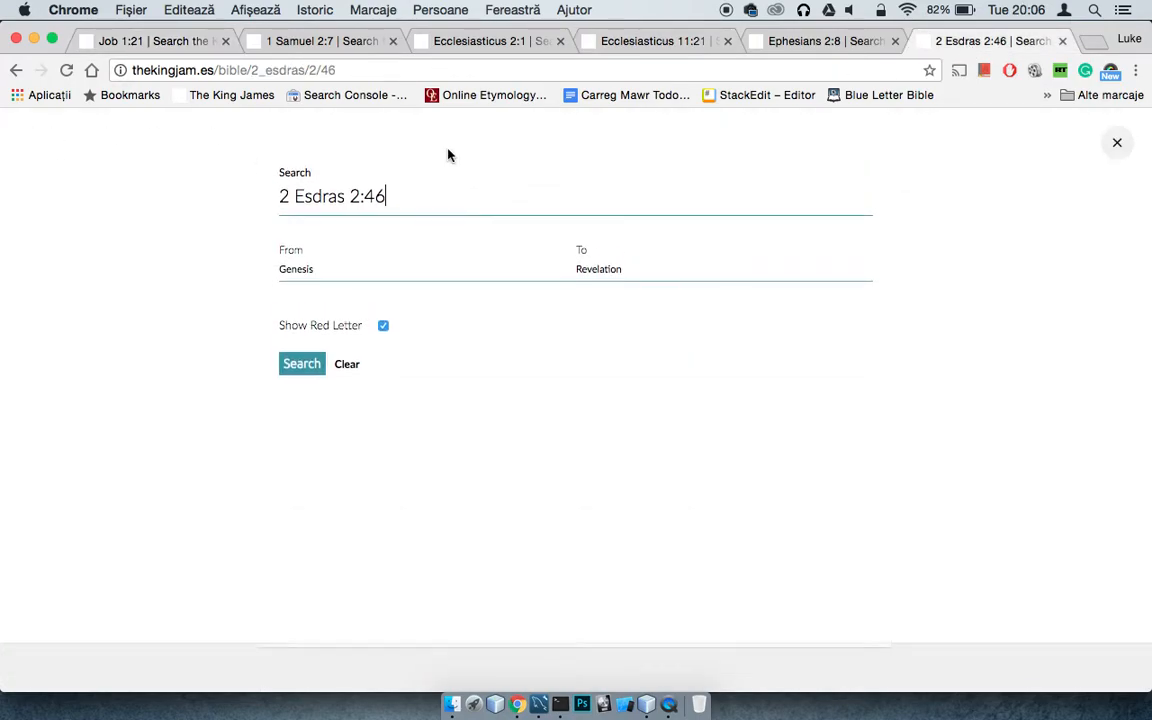
- Load Job 2:1 by searching 'job 2', find 'rece', then show Ecclesiasticus 2:1
type("job 2")
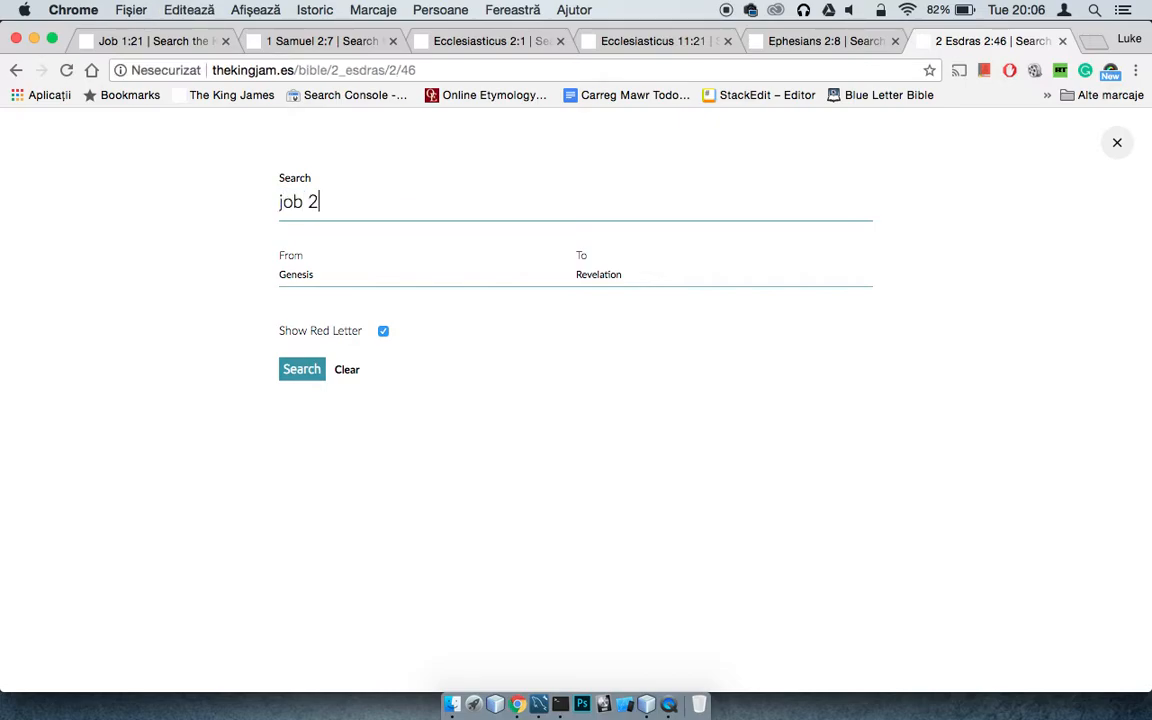
left_click(301, 369)
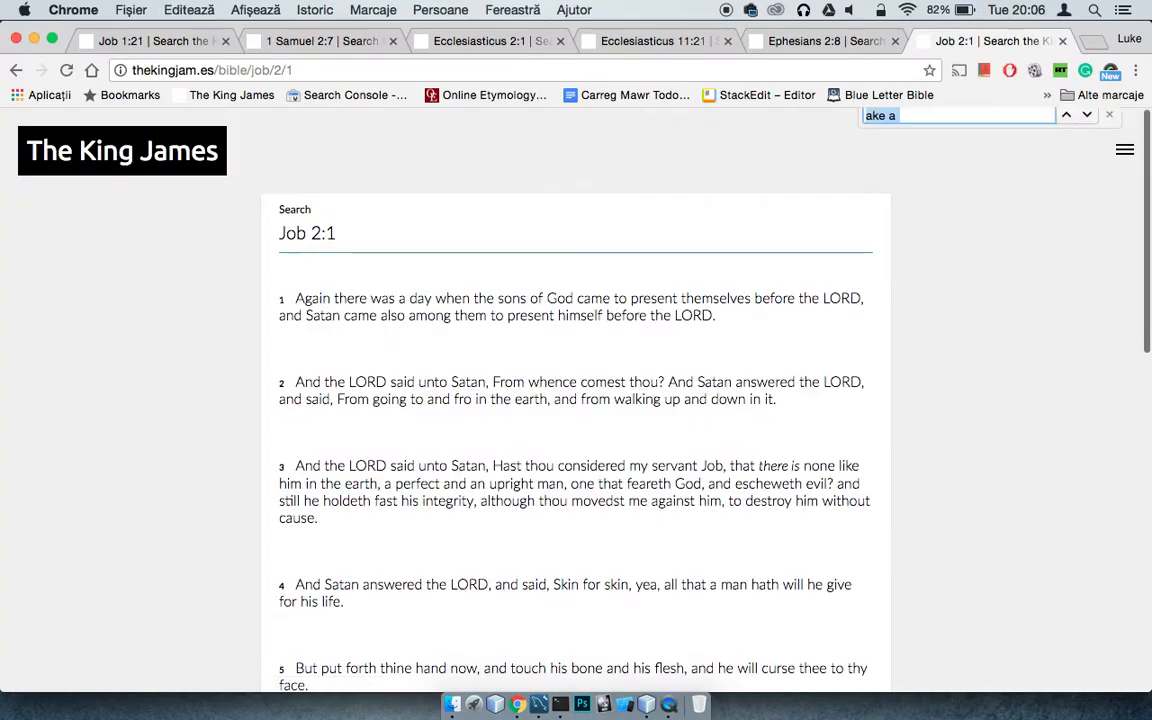
type("rece")
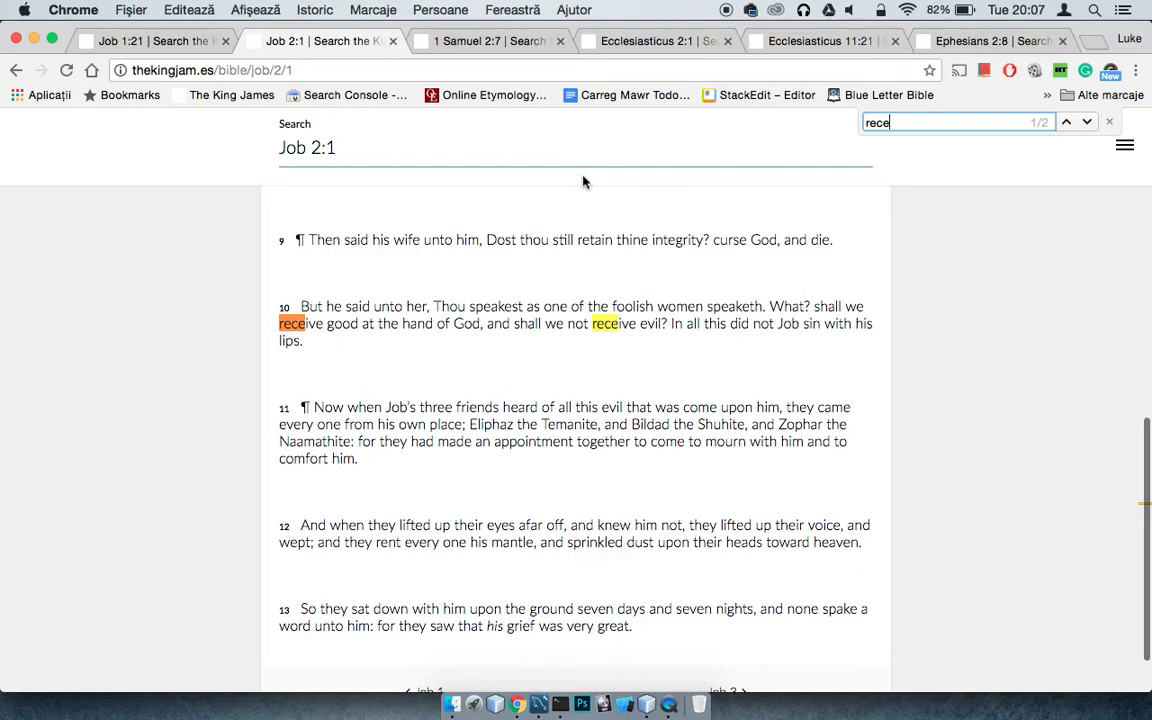
mouse_move(648, 35)
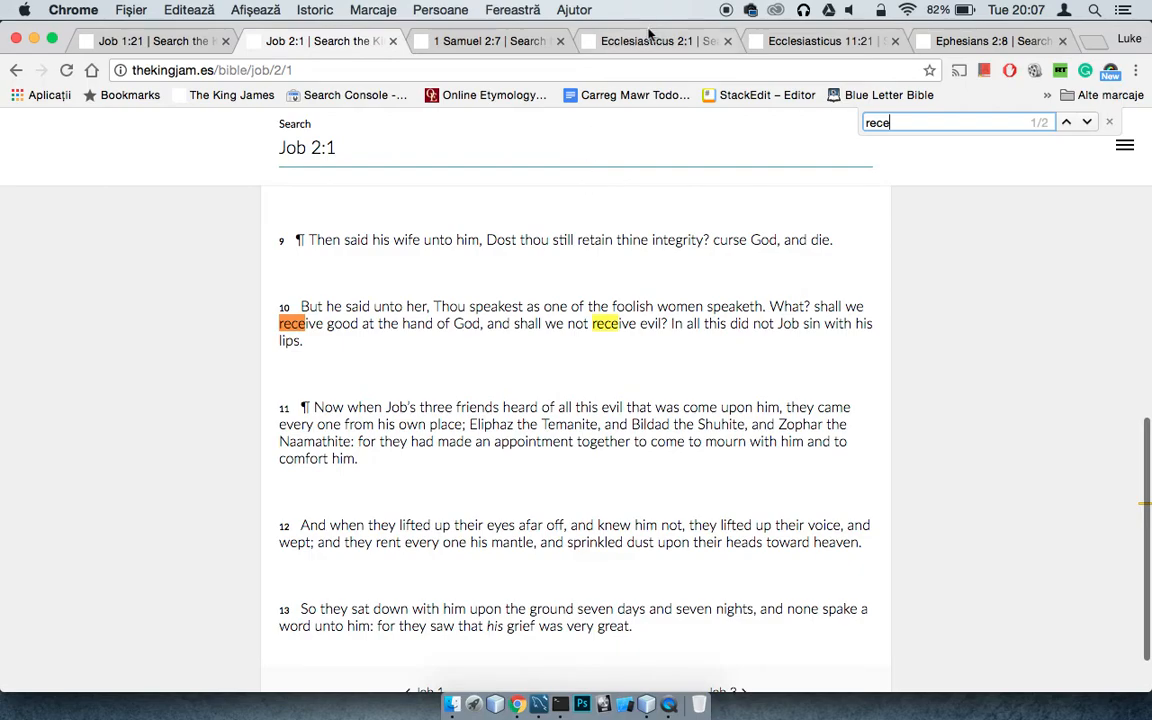
left_click(645, 41)
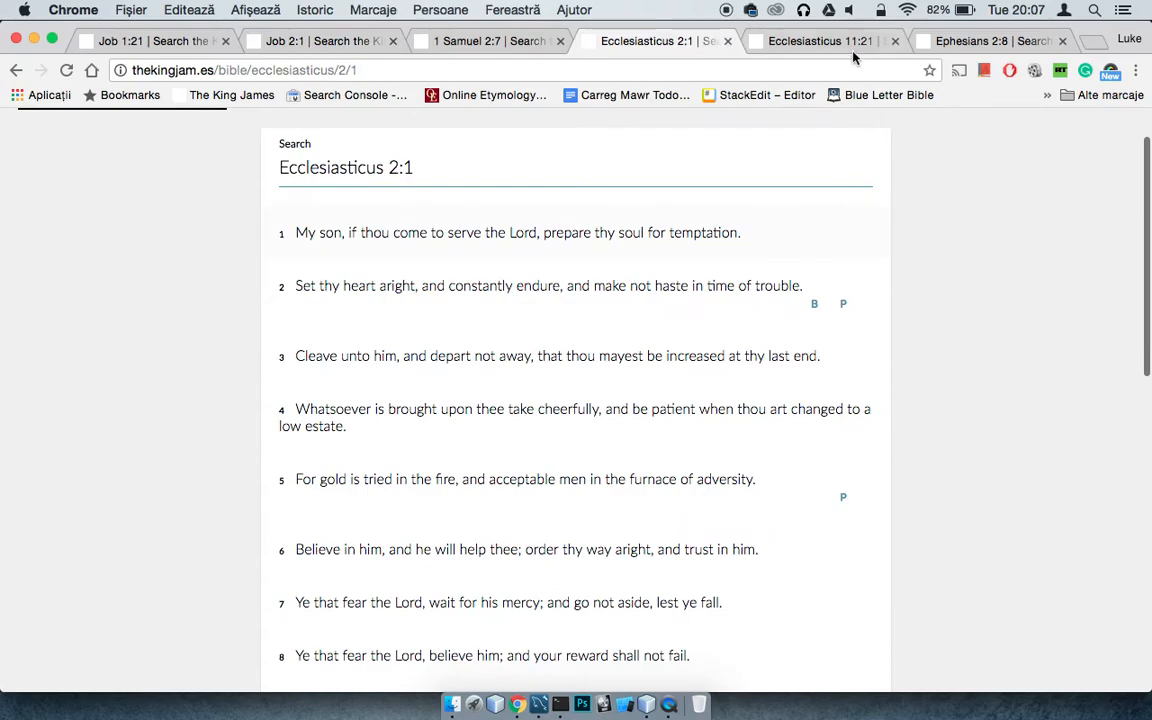
- Show the Ecclesiasticus 11:21 tab, then bring the Ephesians 2:8 tab forward
left_click(820, 41)
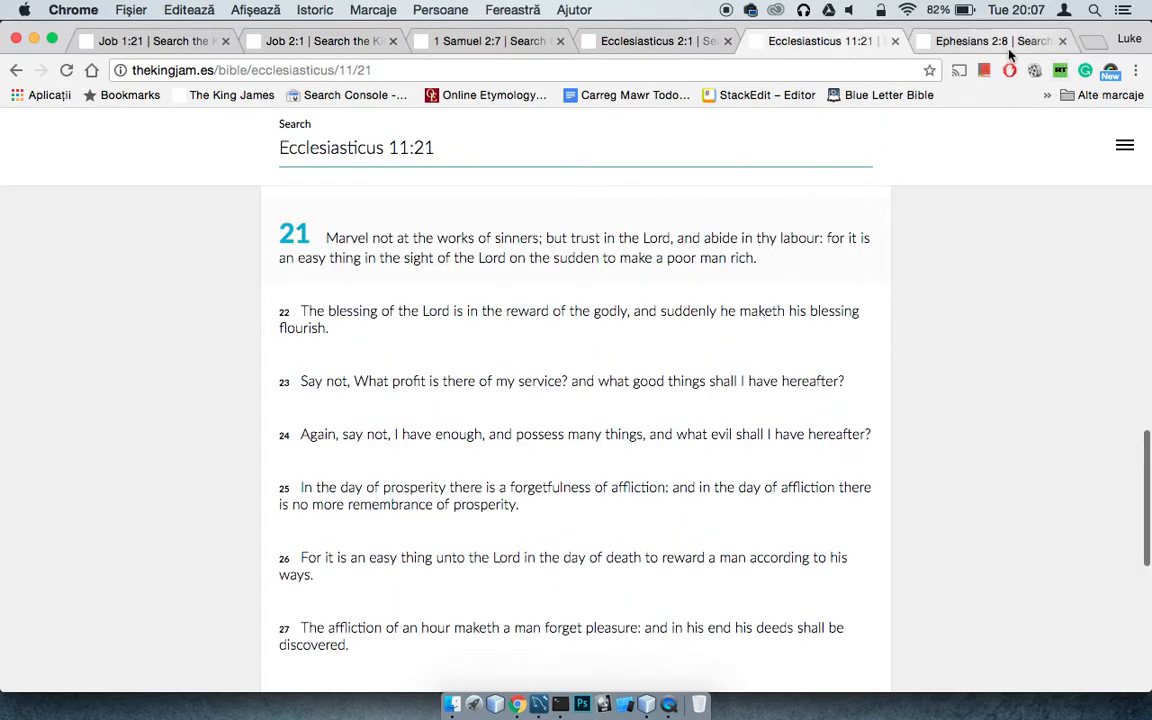
left_click(990, 41)
type("heb 11 6")
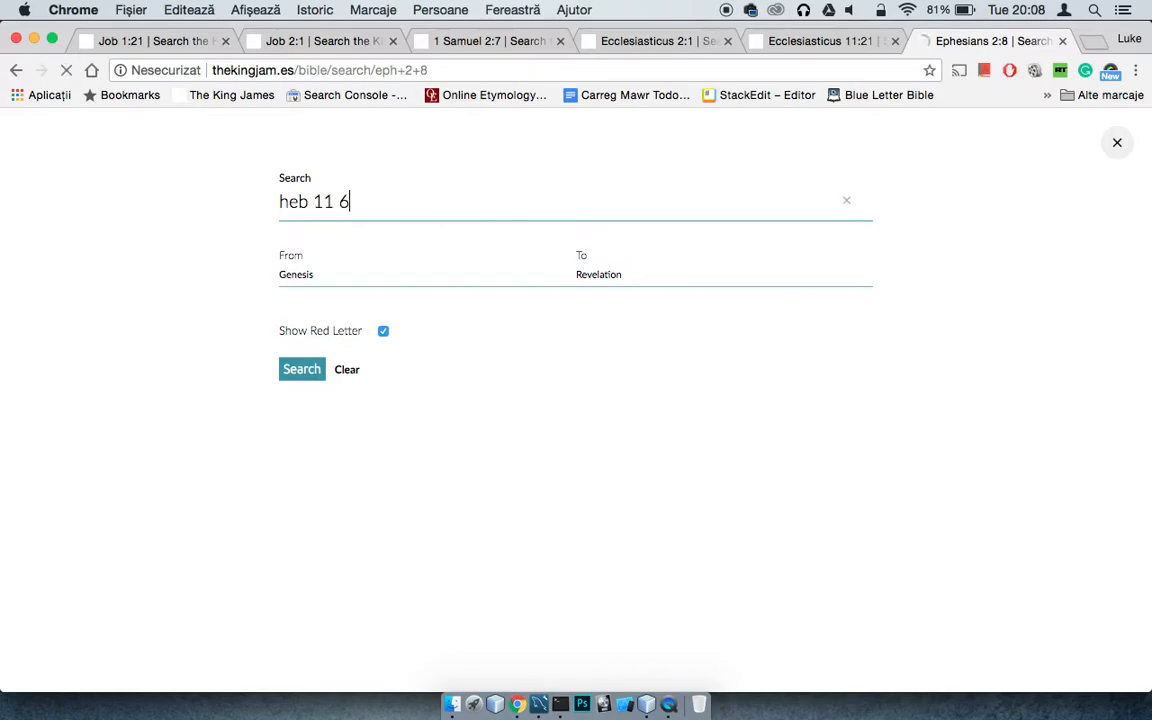
- Load Hebrews 11:6, scroll the chapter, and enter the new query 'eph 1'
left_click(301, 369)
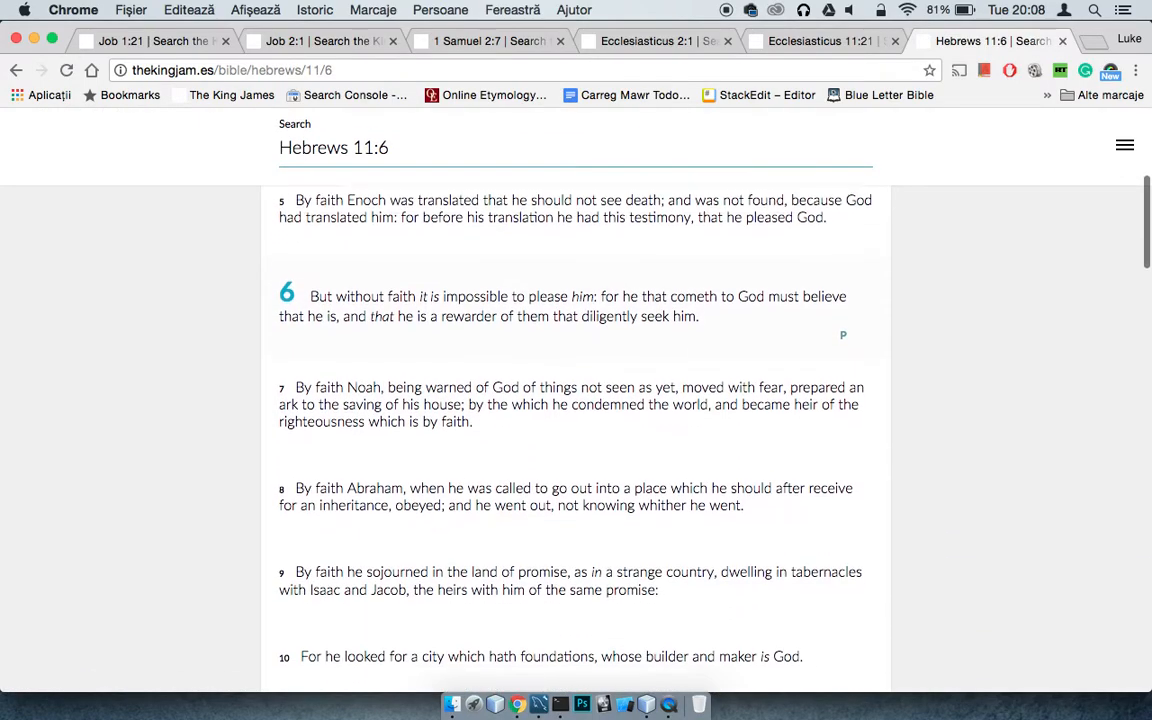
scroll("down", 3)
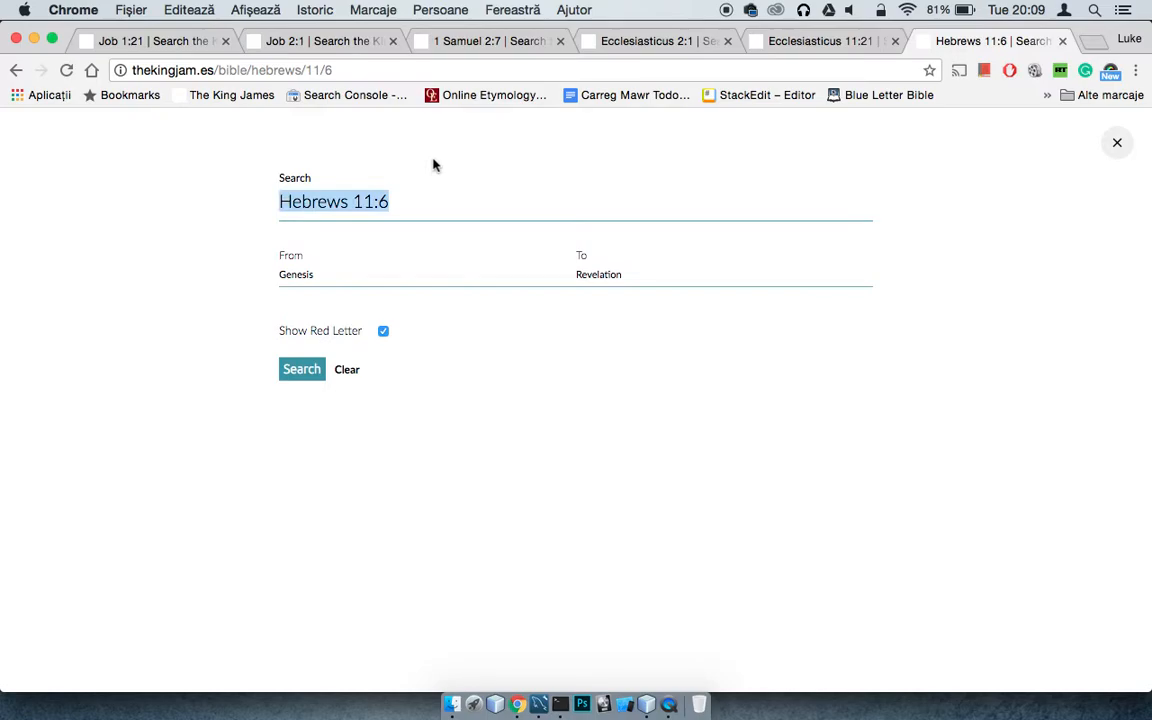
type("eph 1")
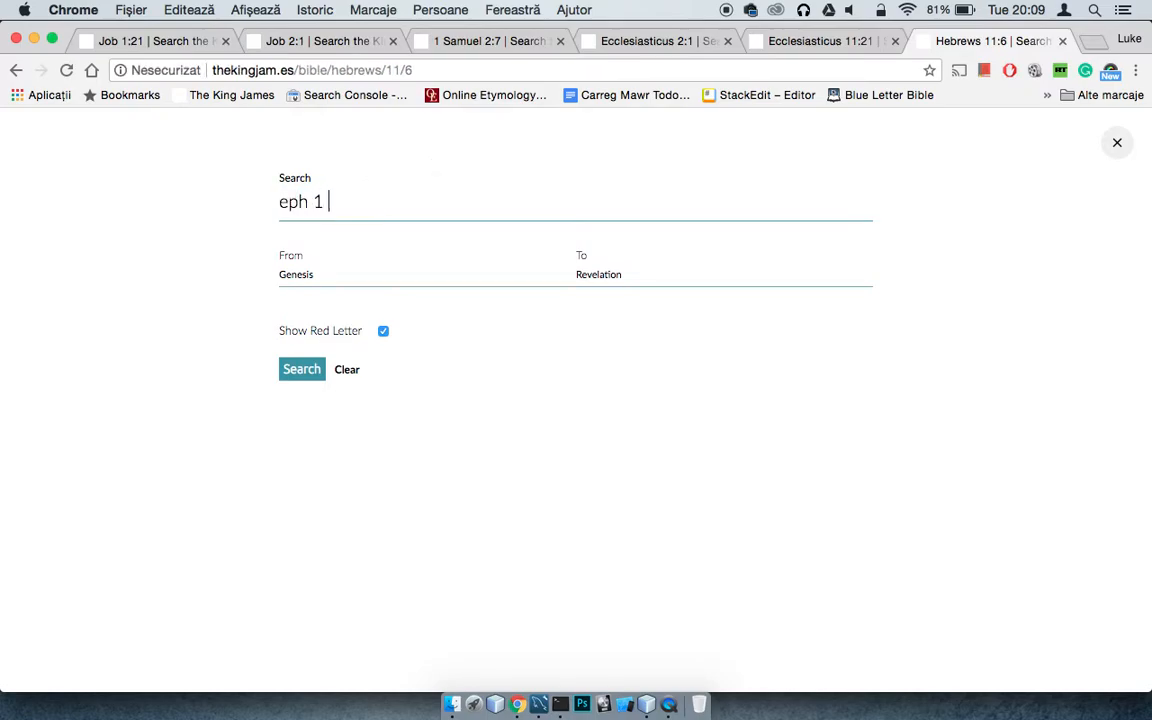
- Load Ephesians 1:4, scroll the passage, and begin a new 'psa' search
left_click(301, 369)
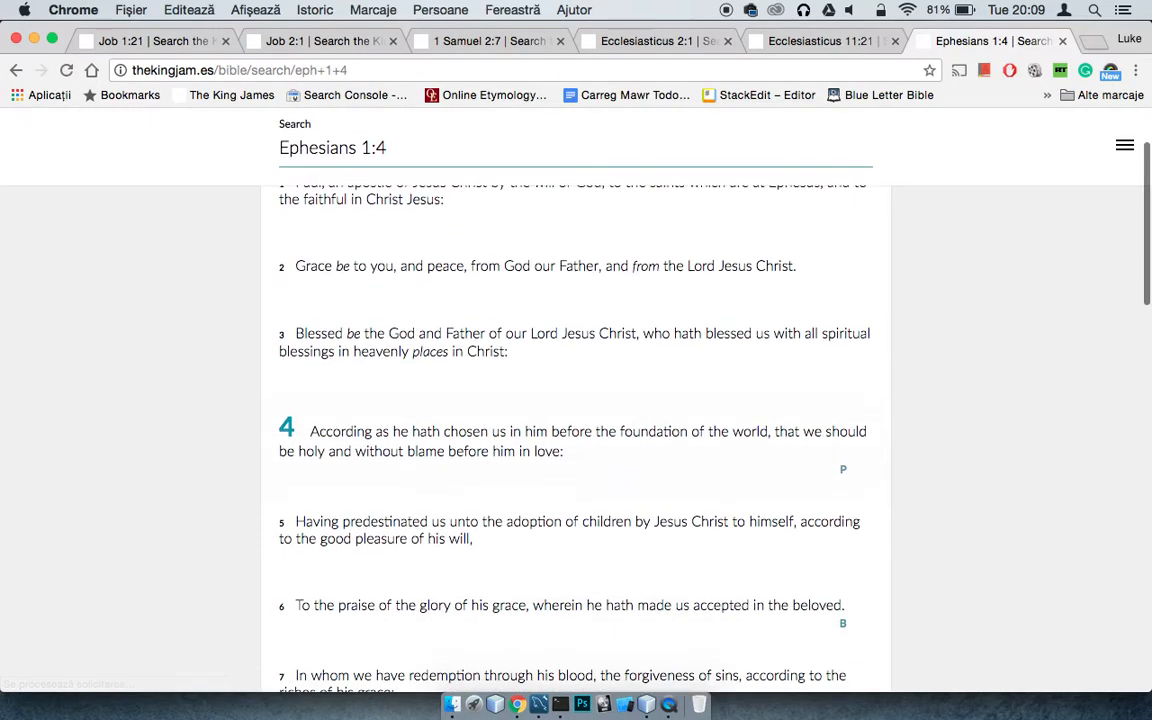
scroll("down", 3)
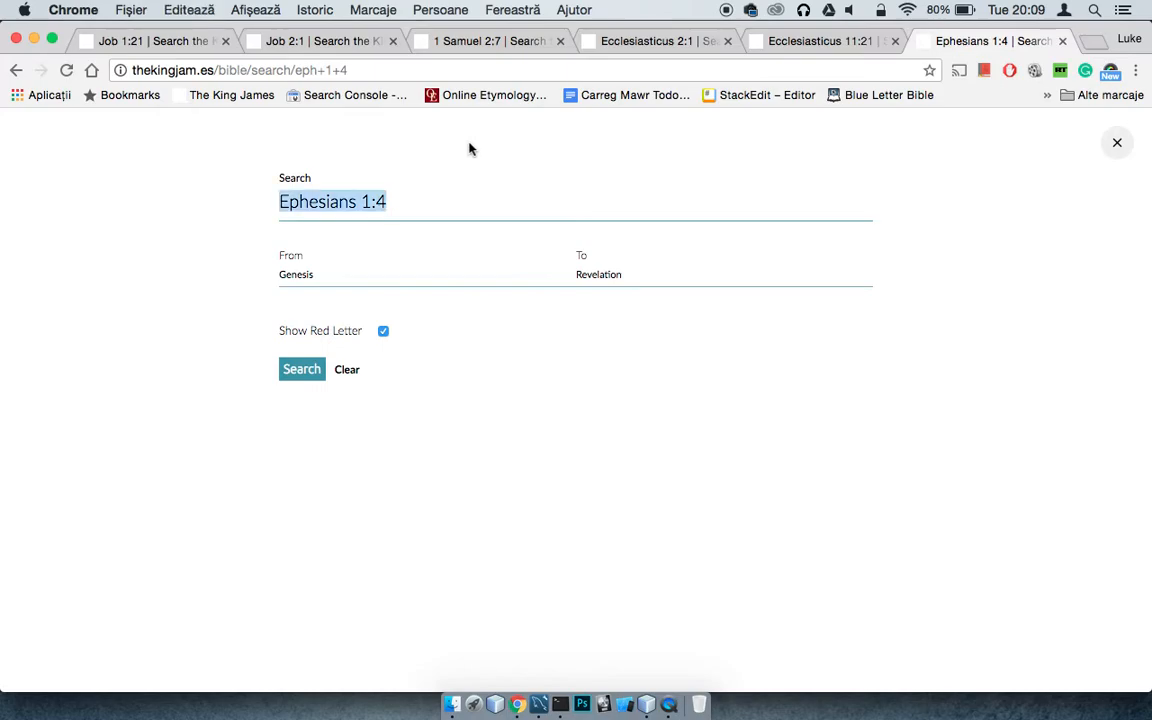
type("psa")
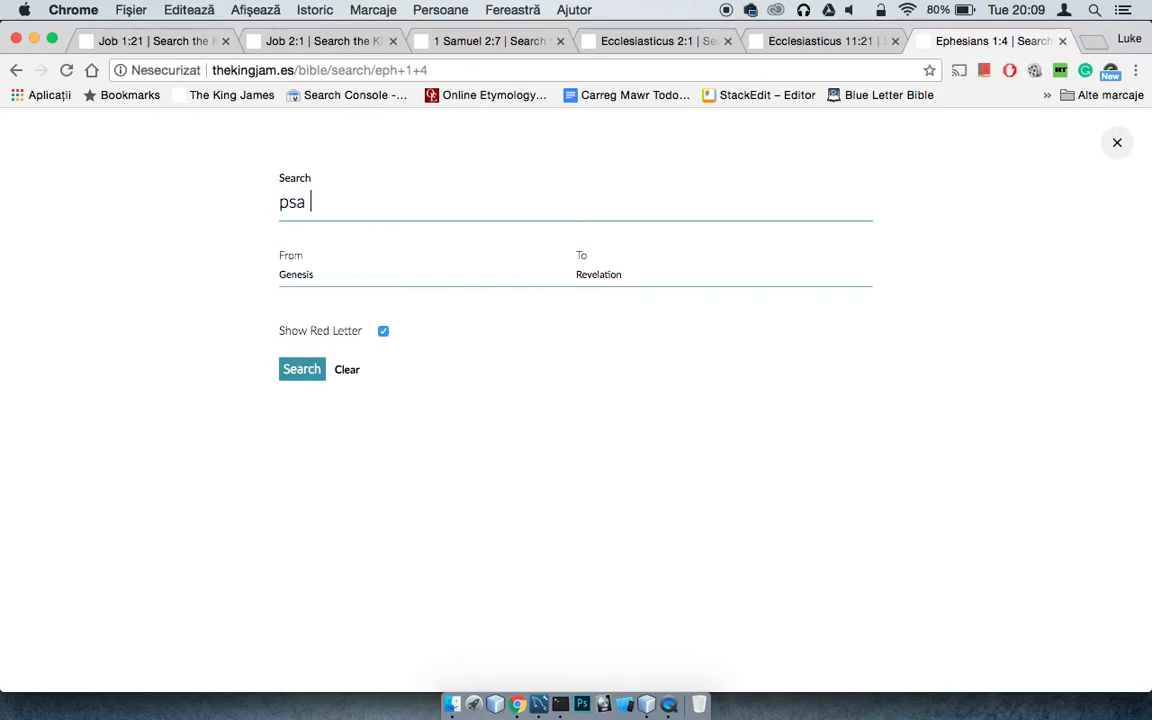
- Search Psalms 51:11, then word-search 'castaway' to find 1 Corinthians 9:27
type("55 1")
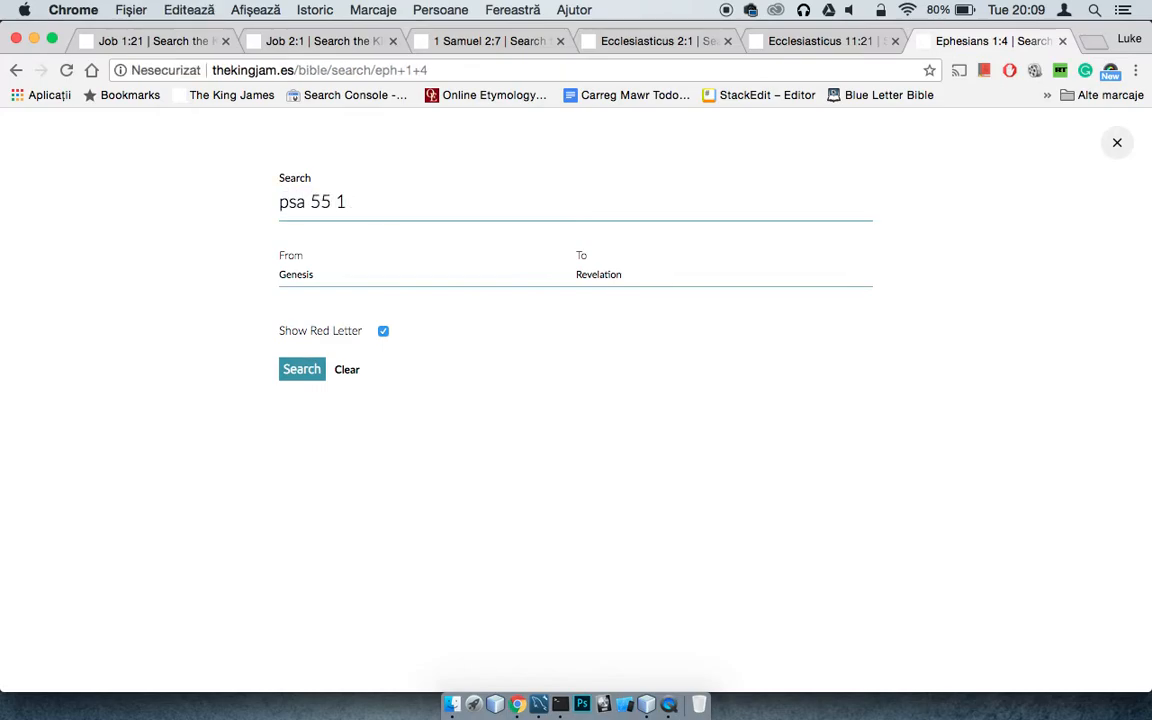
key("Backspace")
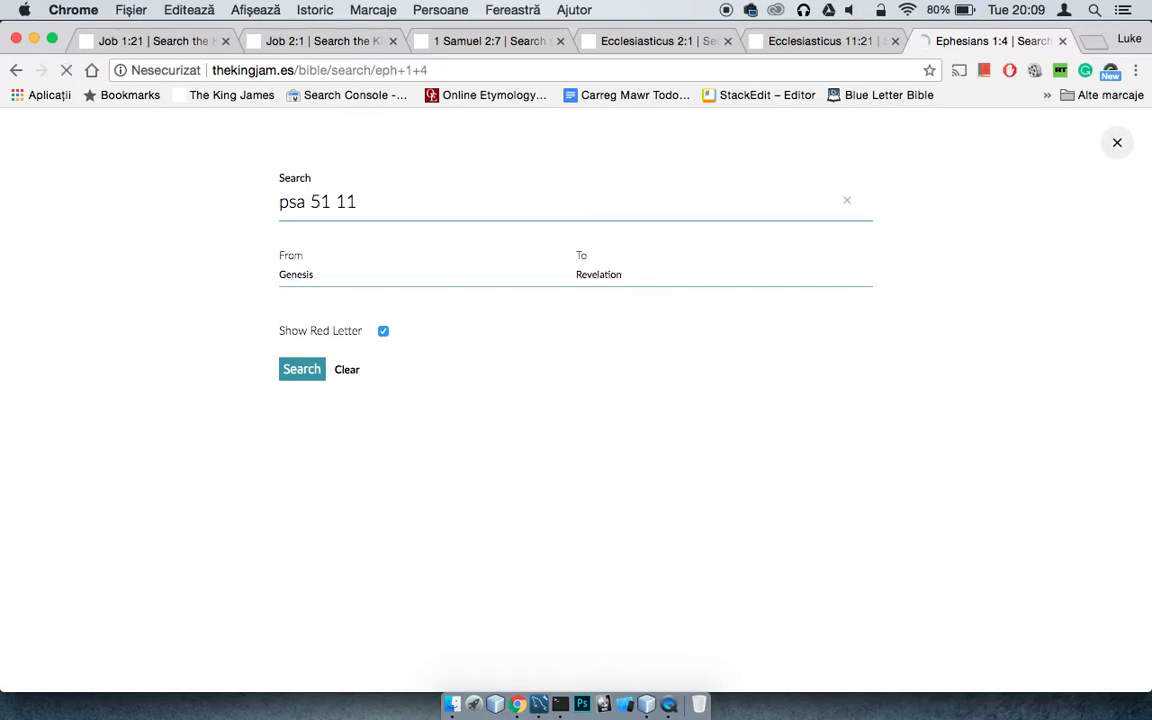
left_click(301, 369)
type("castaway")
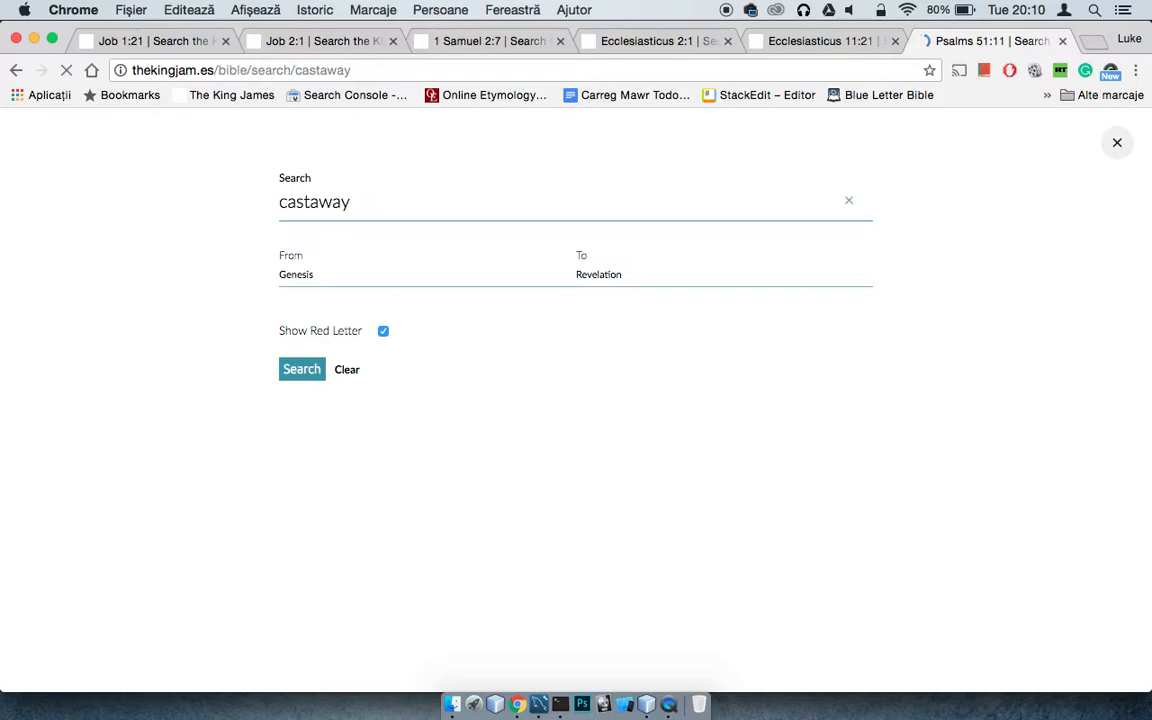
left_click(301, 369)
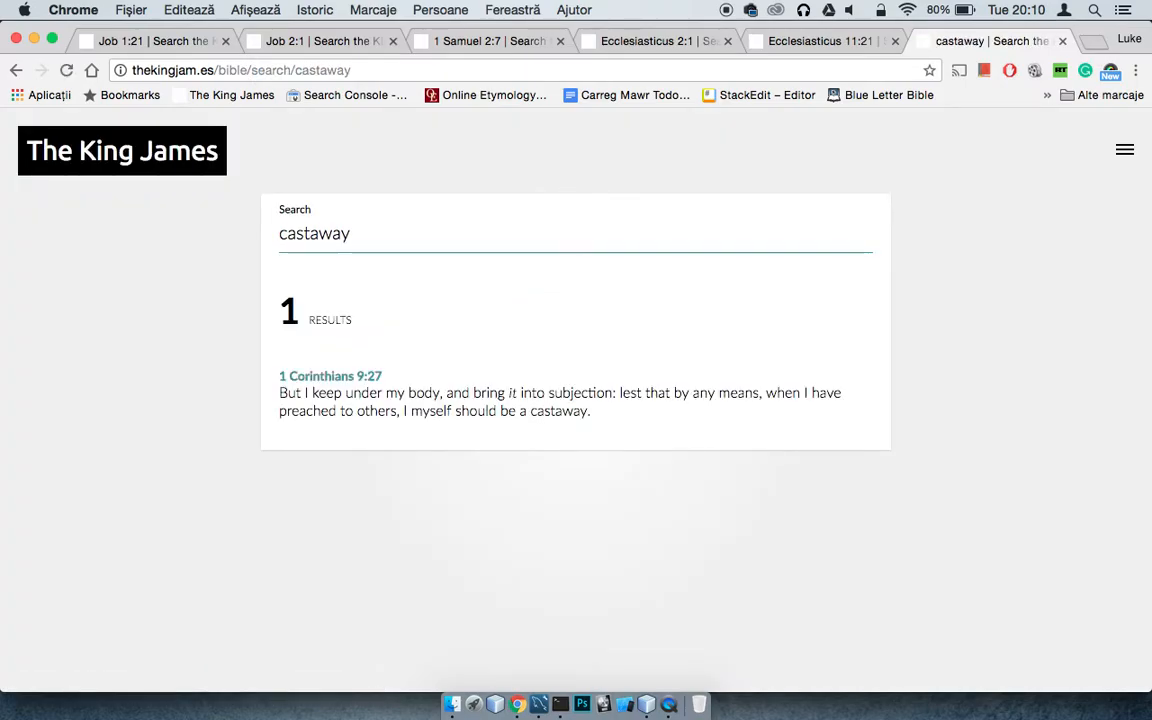